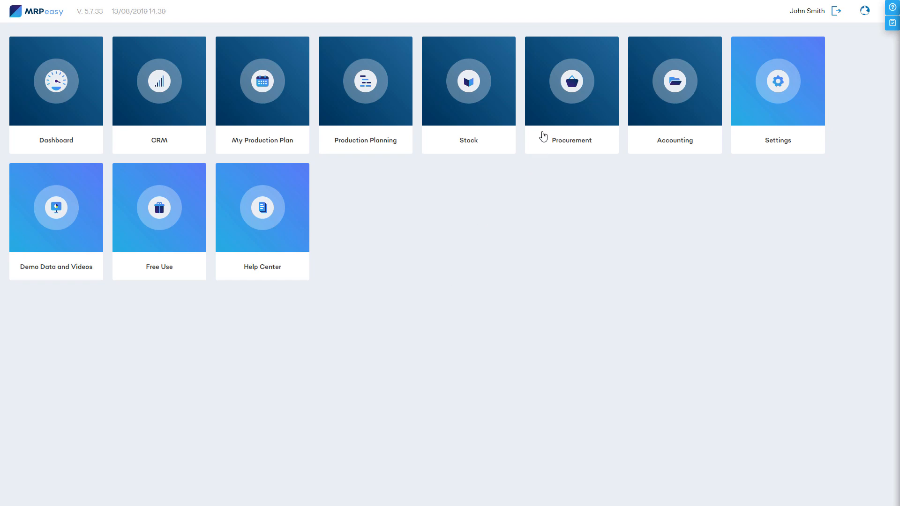
# Step: Enter the Procurement module and reach the purchase order list's view selector
pyautogui.click(571, 81)
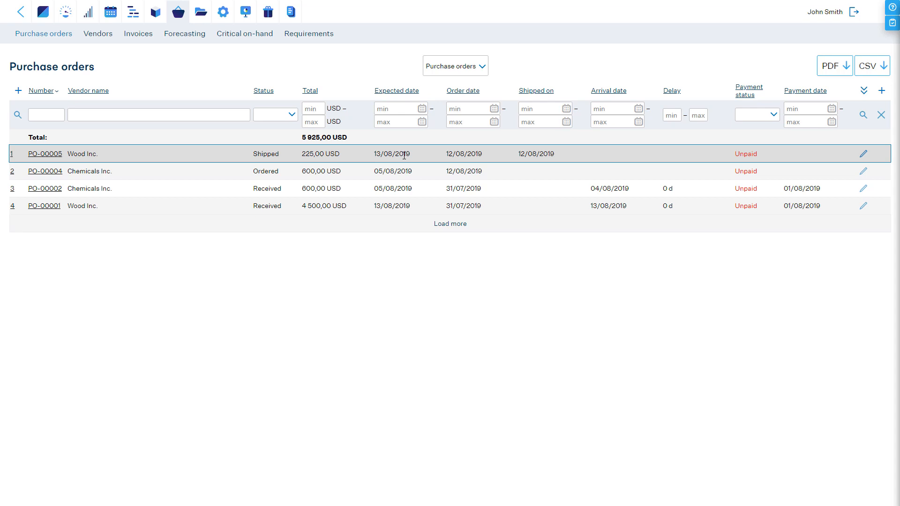
pyautogui.moveTo(668, 161)
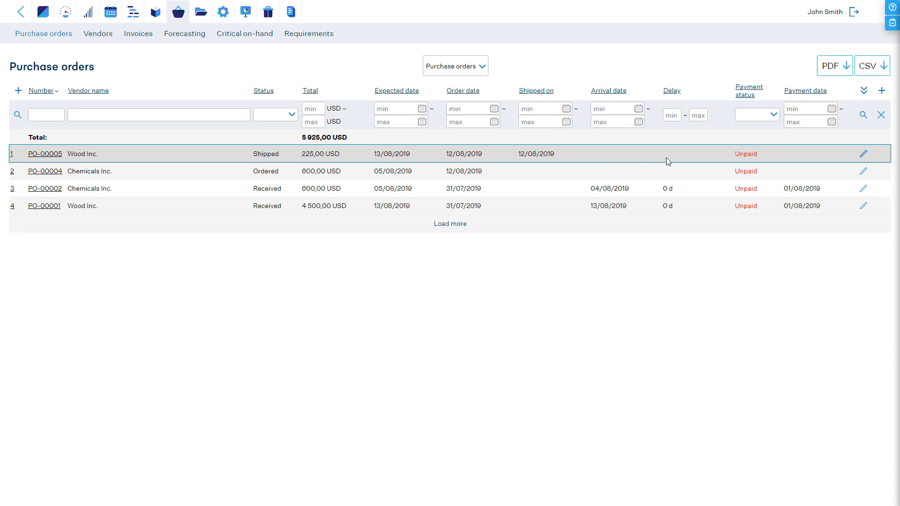
pyautogui.moveTo(768, 160)
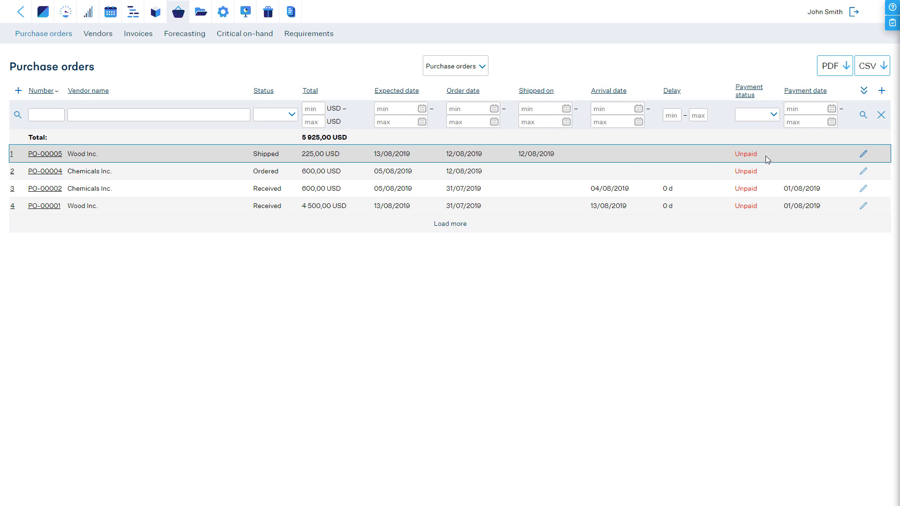
pyautogui.click(453, 66)
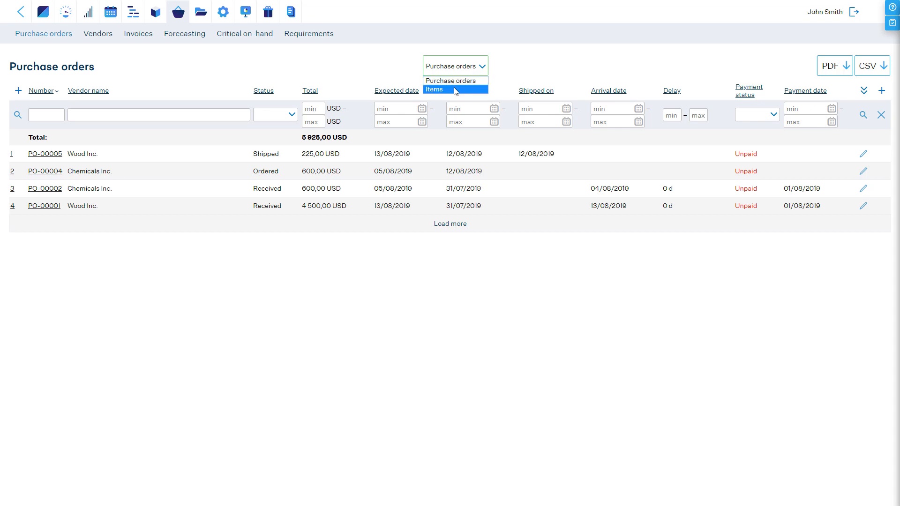
# Step: Switch the purchase order list to the Items breakdown
pyautogui.click(434, 89)
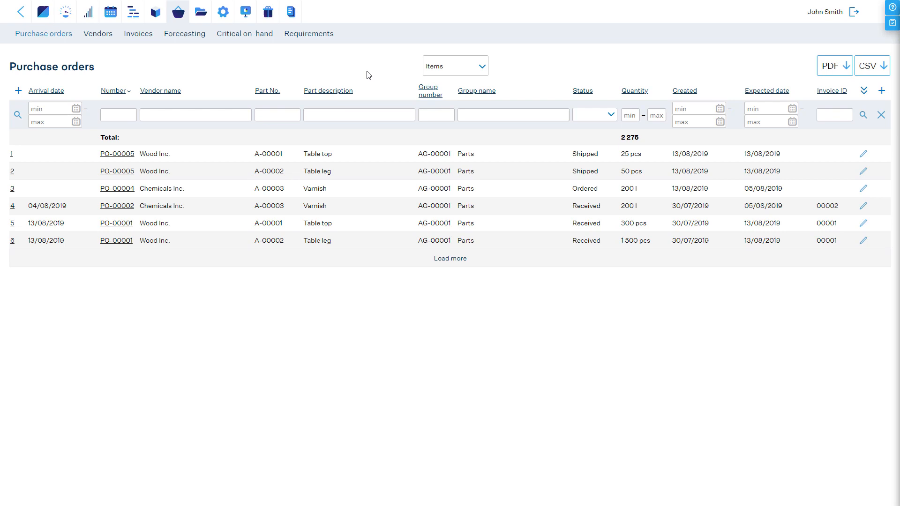
pyautogui.moveTo(256, 34)
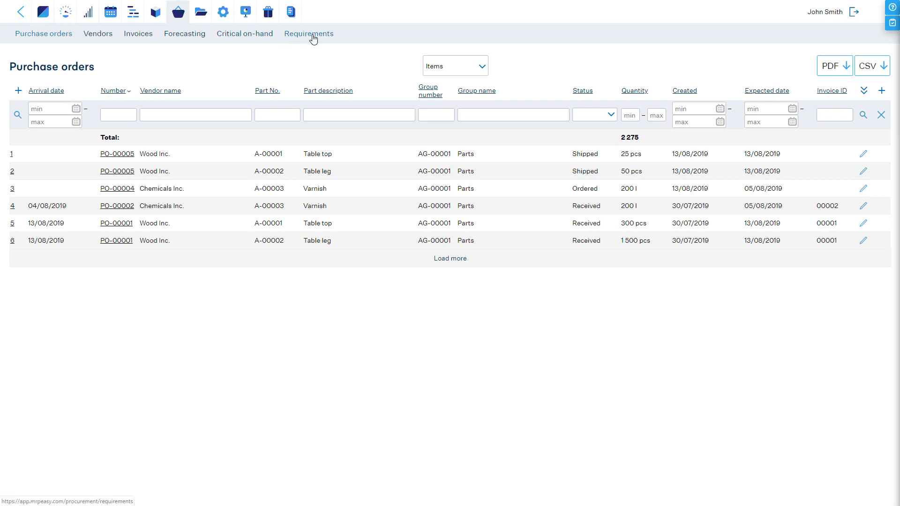
# Step: From the Requirements list, start a purchase order for the outstanding Varnish line
pyautogui.click(309, 33)
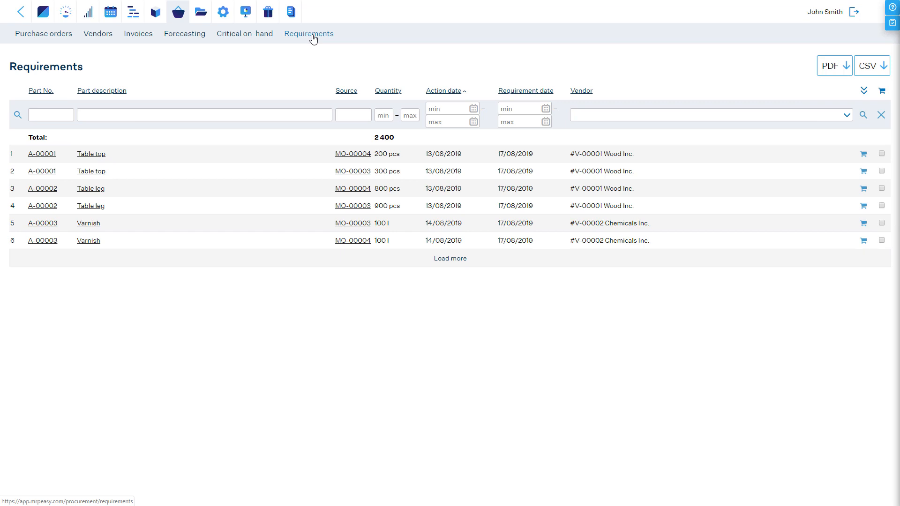
pyautogui.moveTo(223, 114)
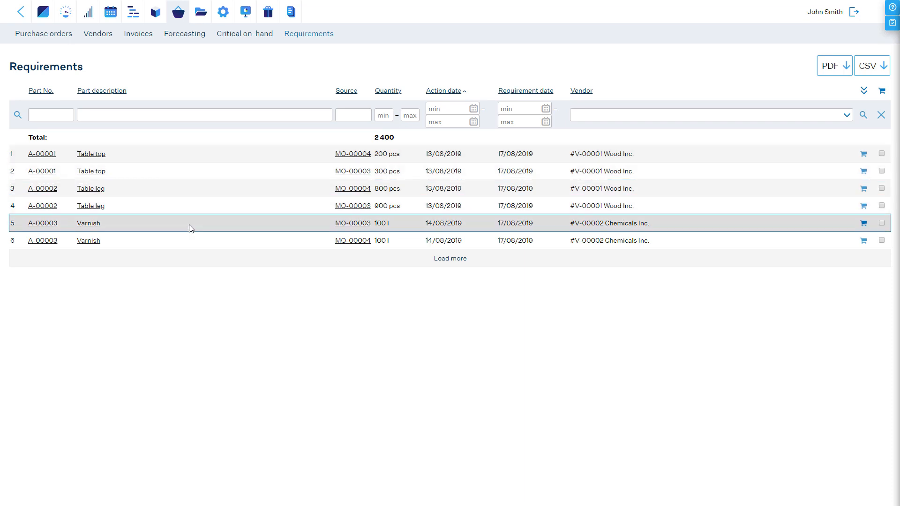
pyautogui.moveTo(353, 223)
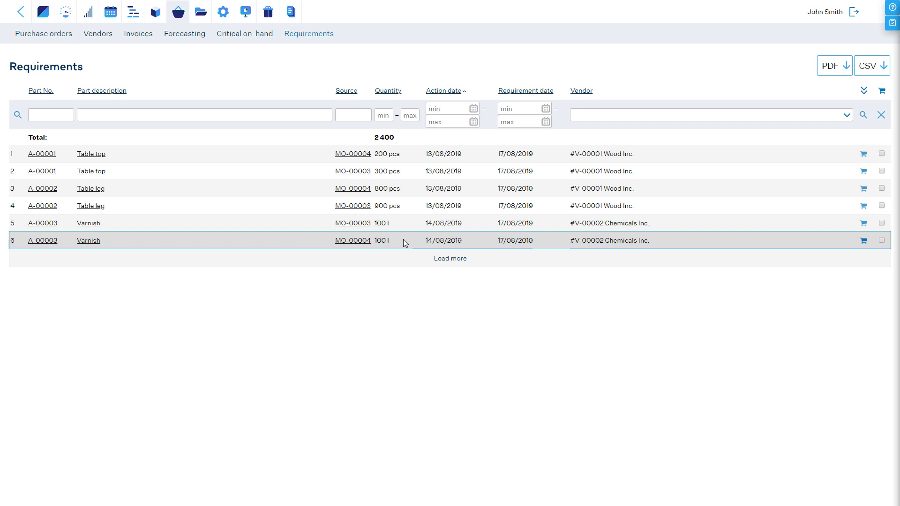
pyautogui.click(882, 240)
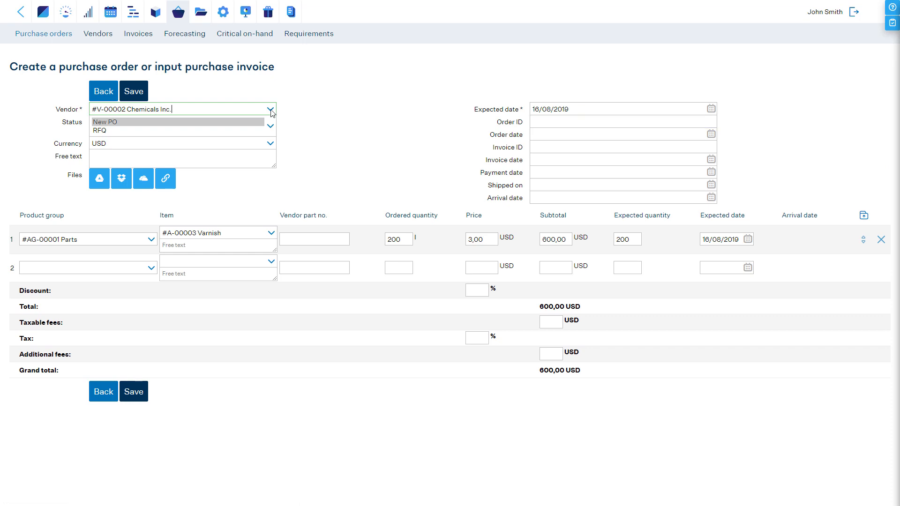
# Step: Save PO-00006 as a New PO for 200 l of Varnish and return to Requirements
pyautogui.click(398, 239)
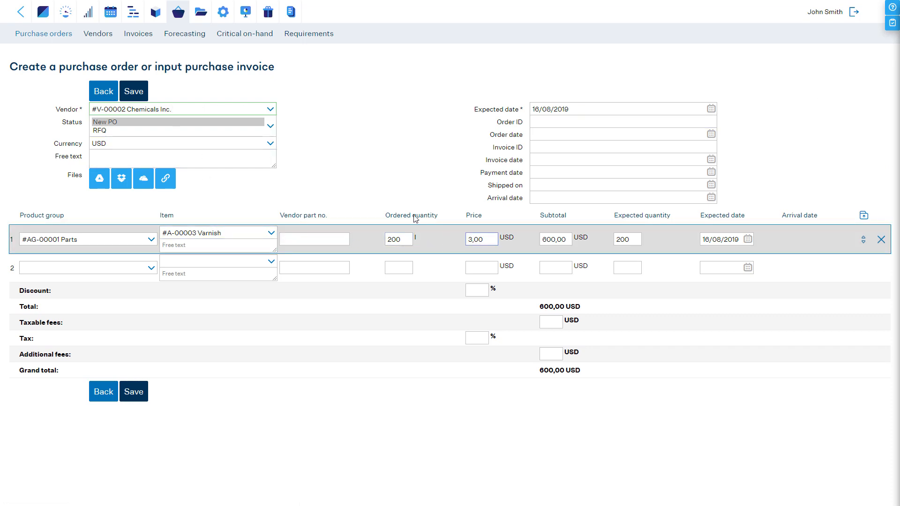
pyautogui.click(133, 91)
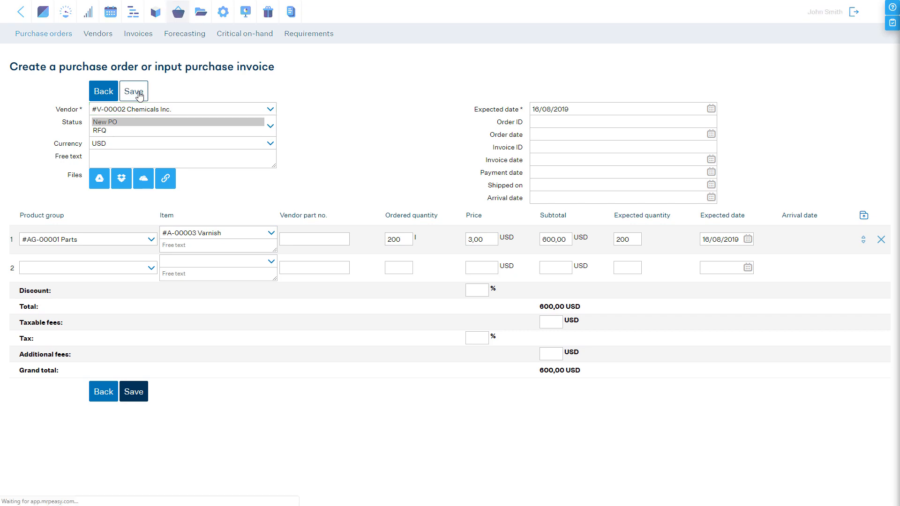
pyautogui.click(133, 91)
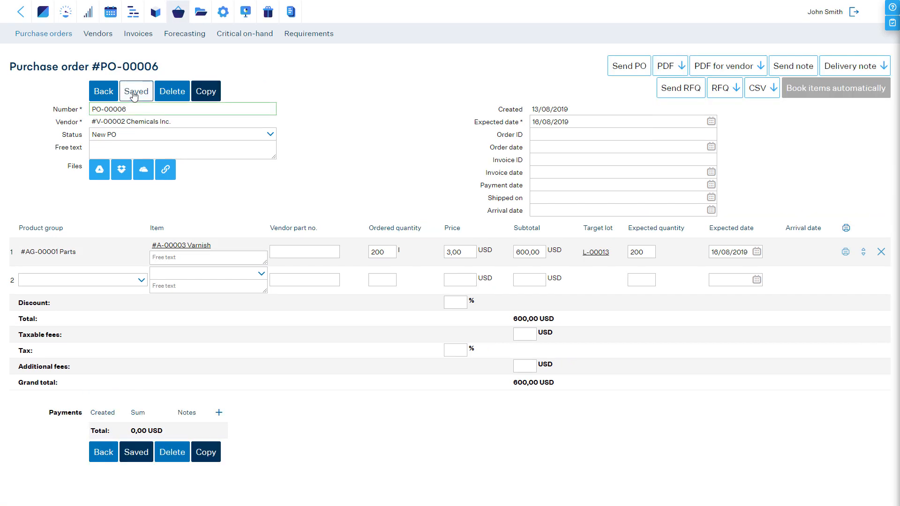
pyautogui.click(309, 34)
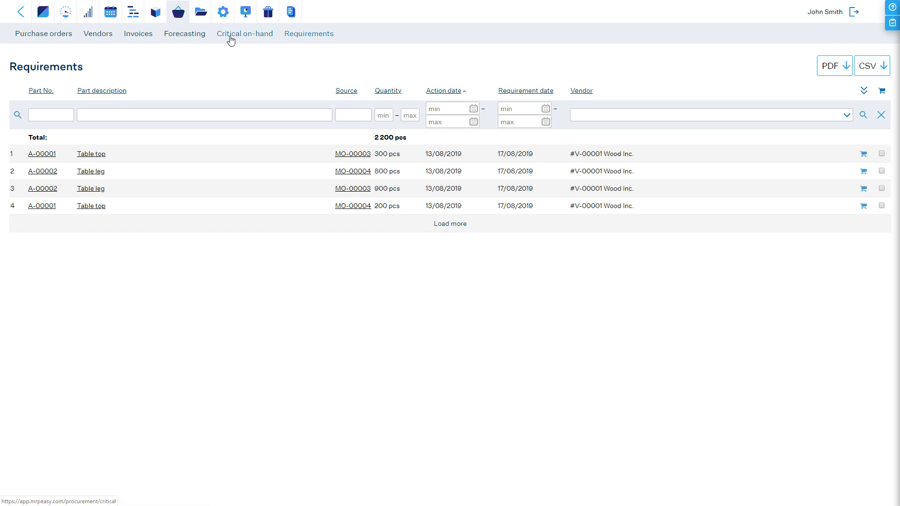
# Step: Show the Critical on-hand list of parts below their minimum levels
pyautogui.click(244, 34)
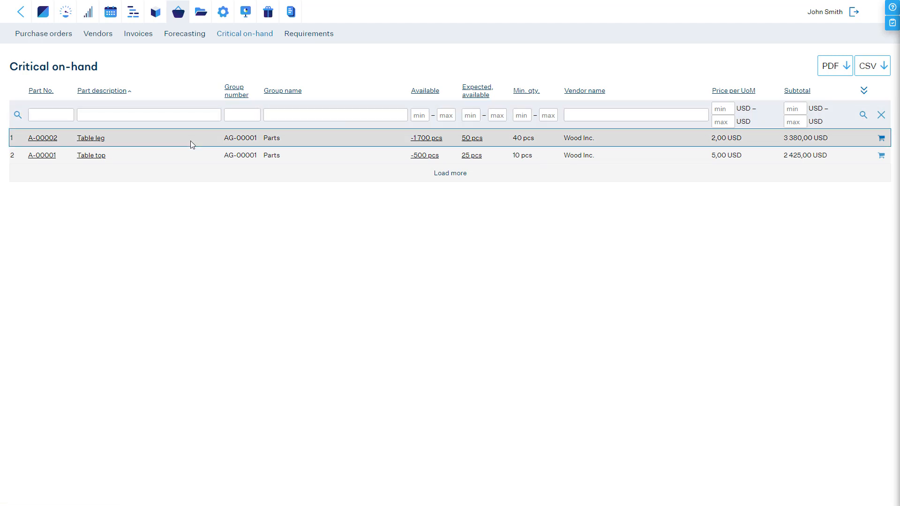
pyautogui.moveTo(472, 155)
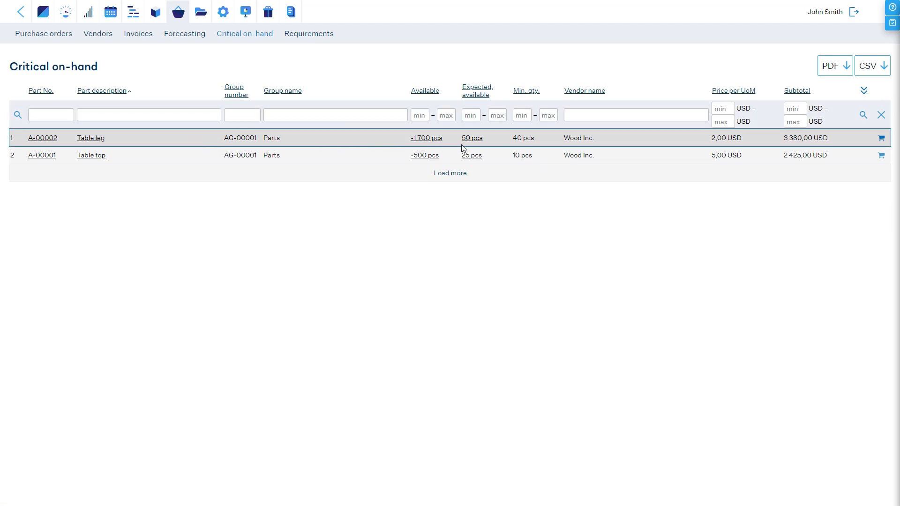
pyautogui.moveTo(689, 142)
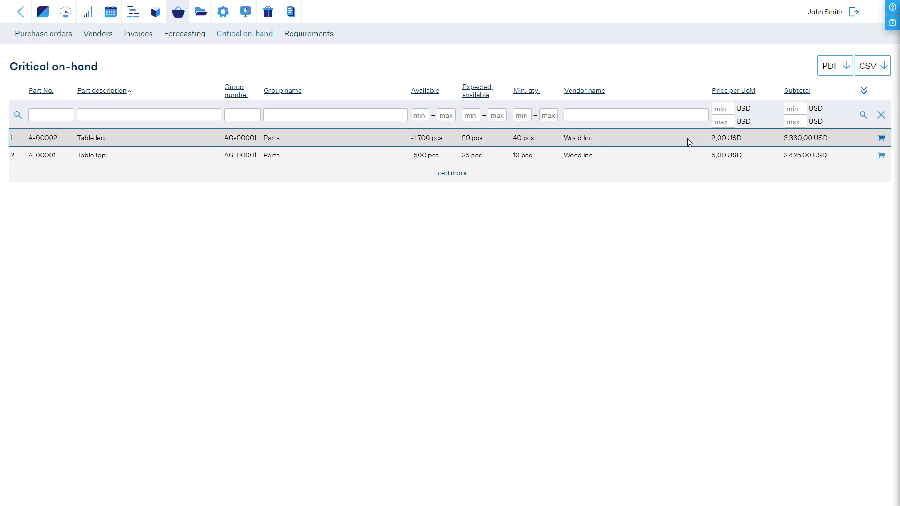
pyautogui.moveTo(882, 138)
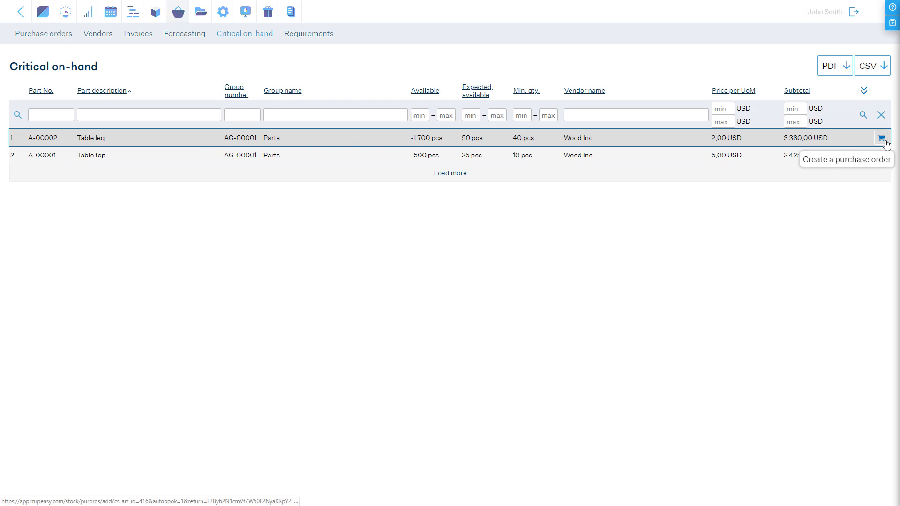
# Step: Create and save PO-00007 from Wood Inc. for 485 Table tops and 1690 Table legs, then return to Critical on-hand
pyautogui.click(884, 138)
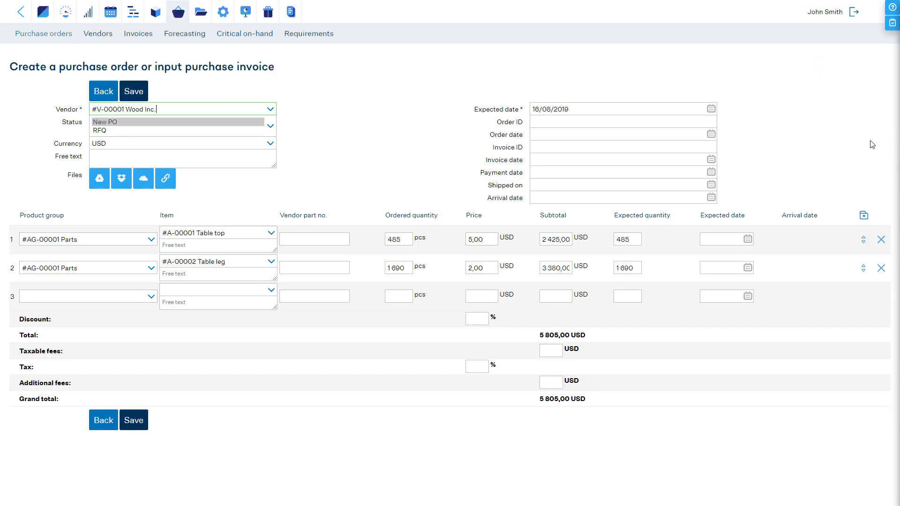
pyautogui.moveTo(241, 209)
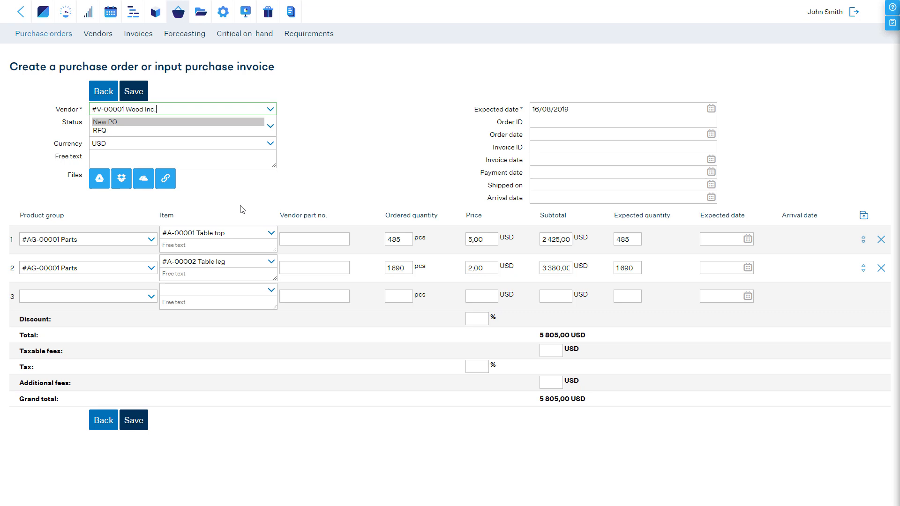
pyautogui.click(397, 239)
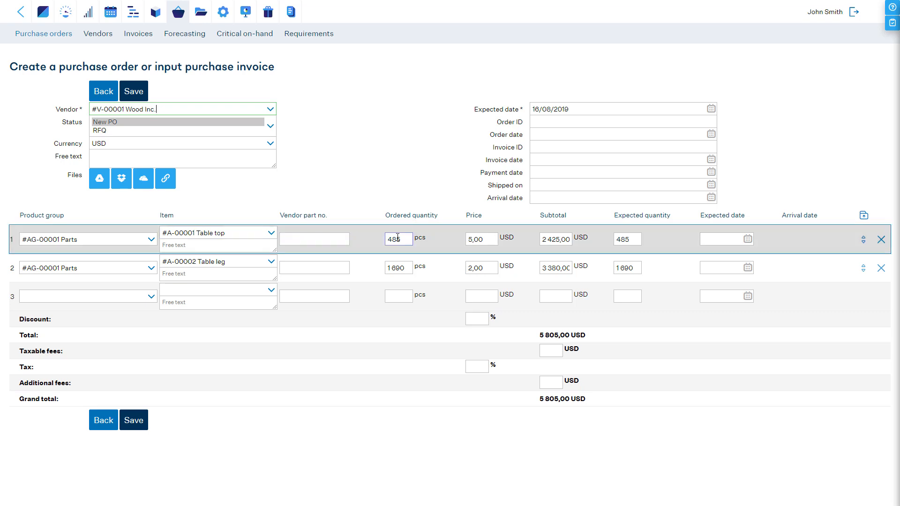
pyautogui.click(398, 267)
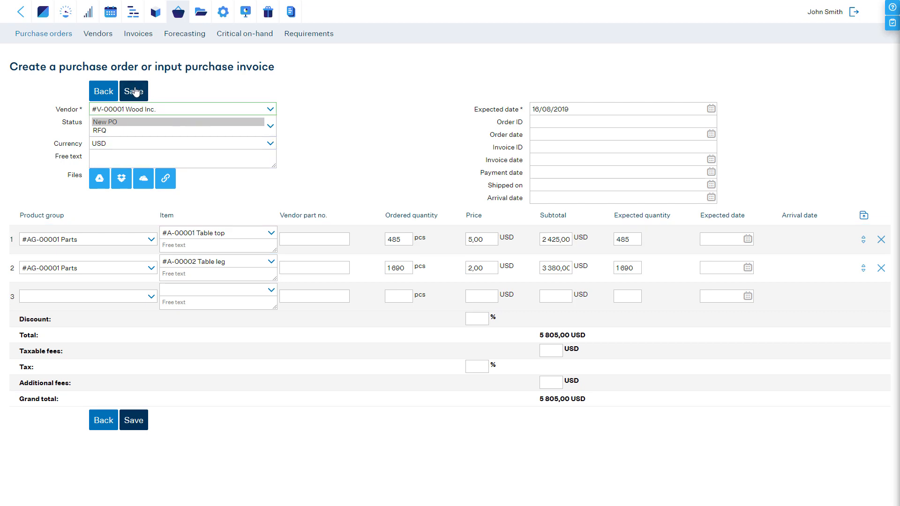
pyautogui.click(134, 91)
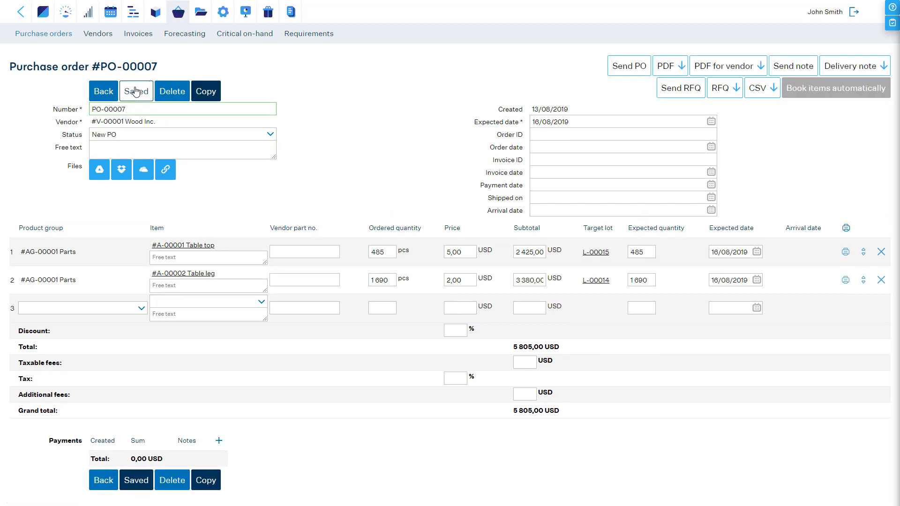
pyautogui.click(182, 109)
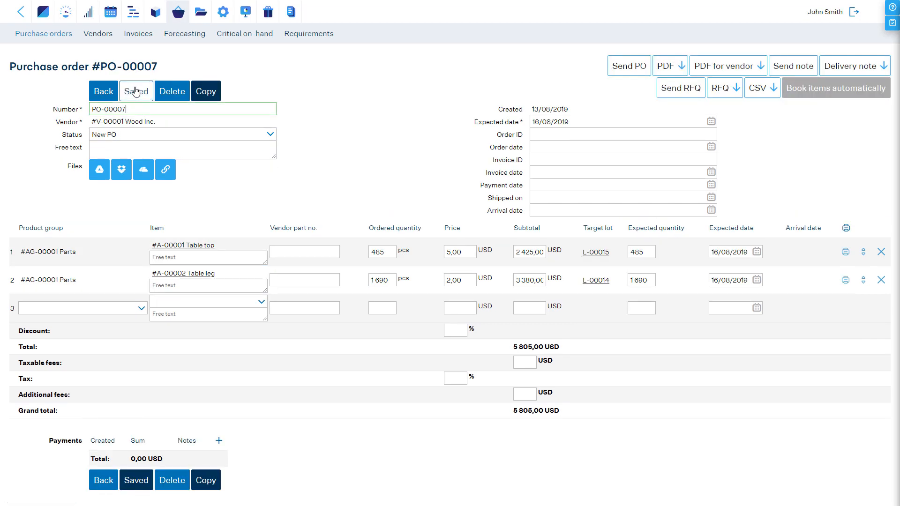
pyautogui.click(244, 33)
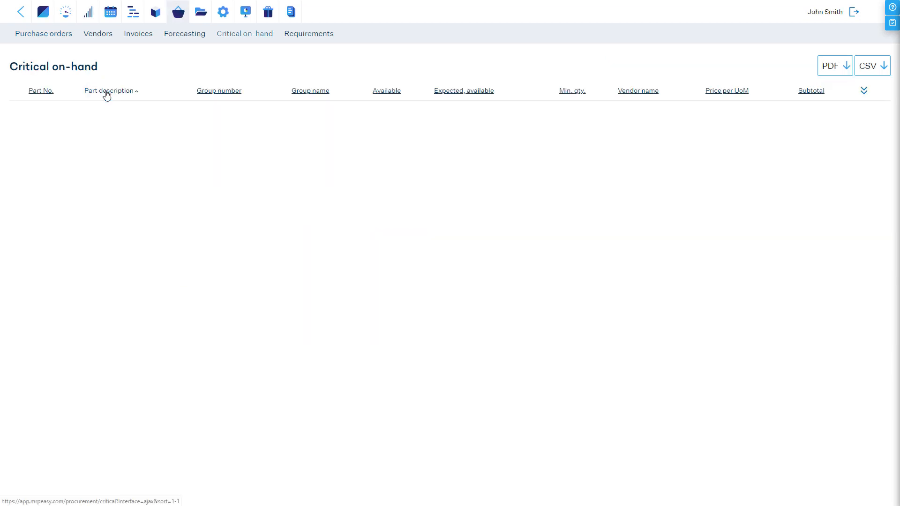
# Step: Start a purchase order for vendor Wood Inc. with a first line of 100 Table legs
pyautogui.click(44, 34)
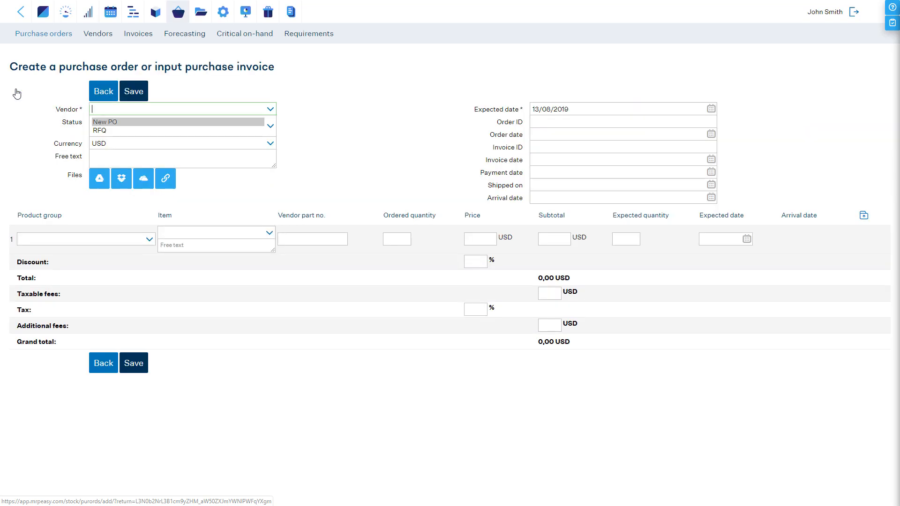
pyautogui.moveTo(270, 110)
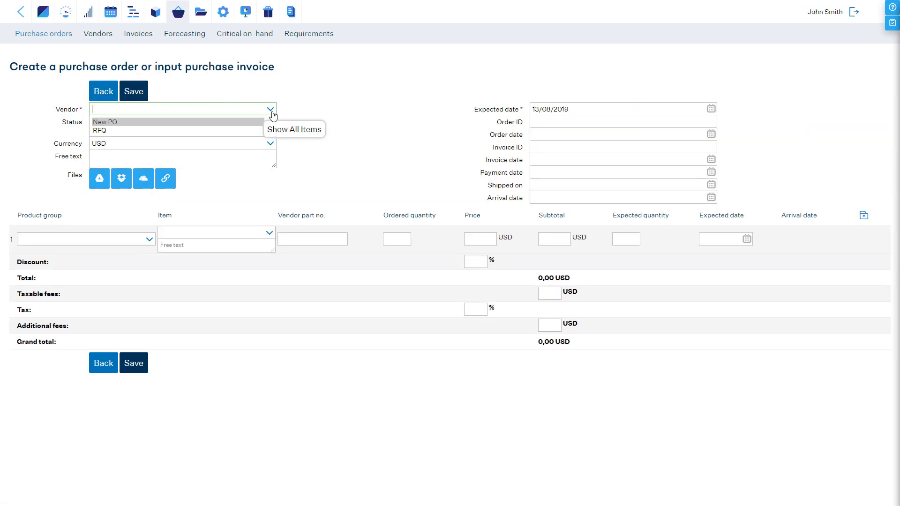
pyautogui.write('#V-00001 Wood Inc.')
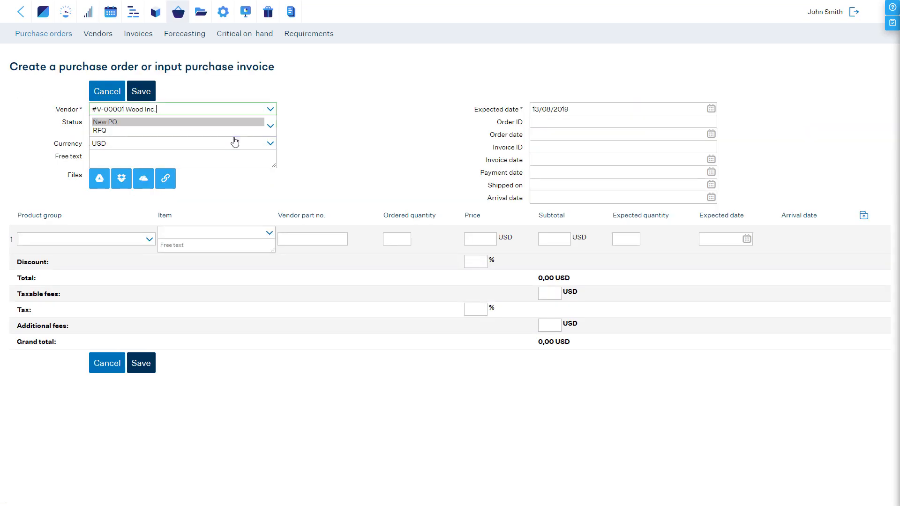
pyautogui.click(215, 232)
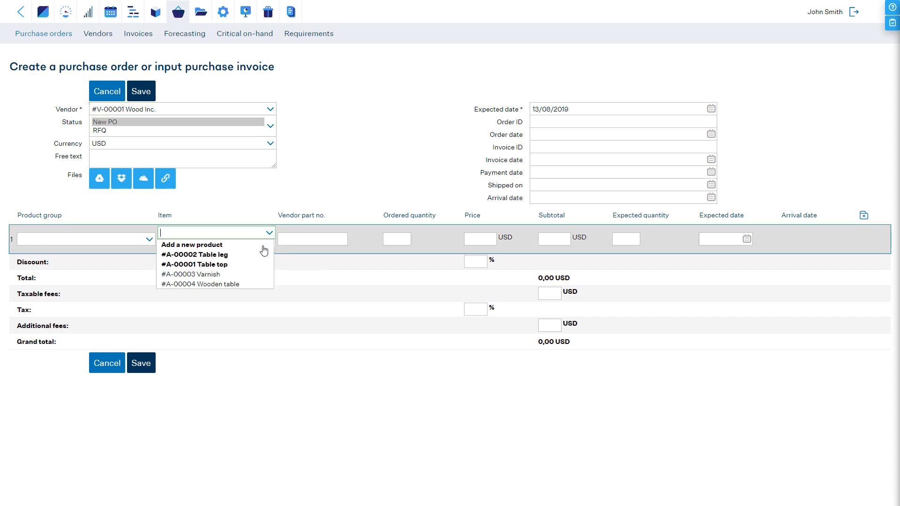
pyautogui.click(195, 254)
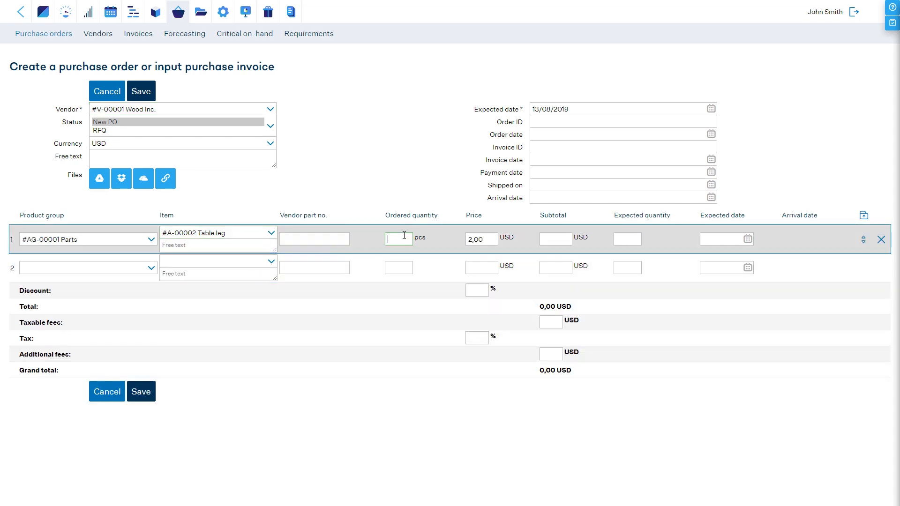
pyautogui.write('100')
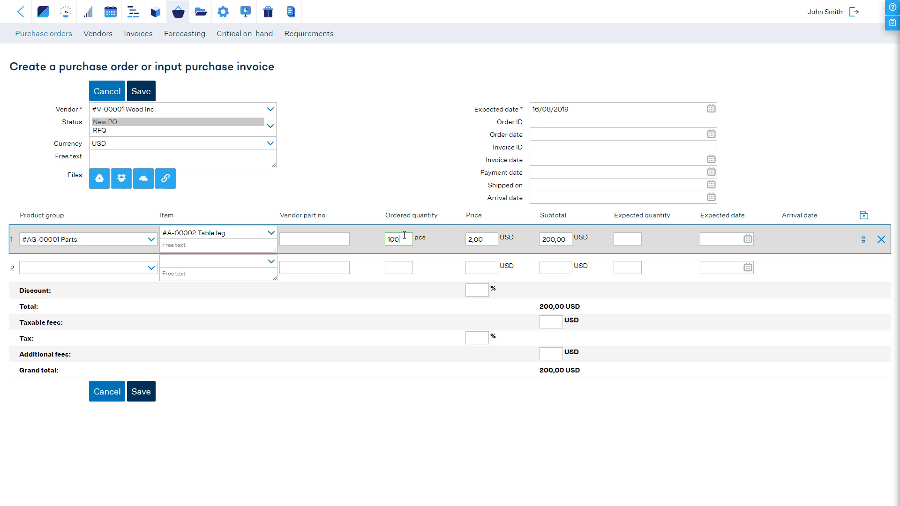
# Step: Add a second line of 100 Table tops, bringing the order total to 700 USD
pyautogui.click(217, 263)
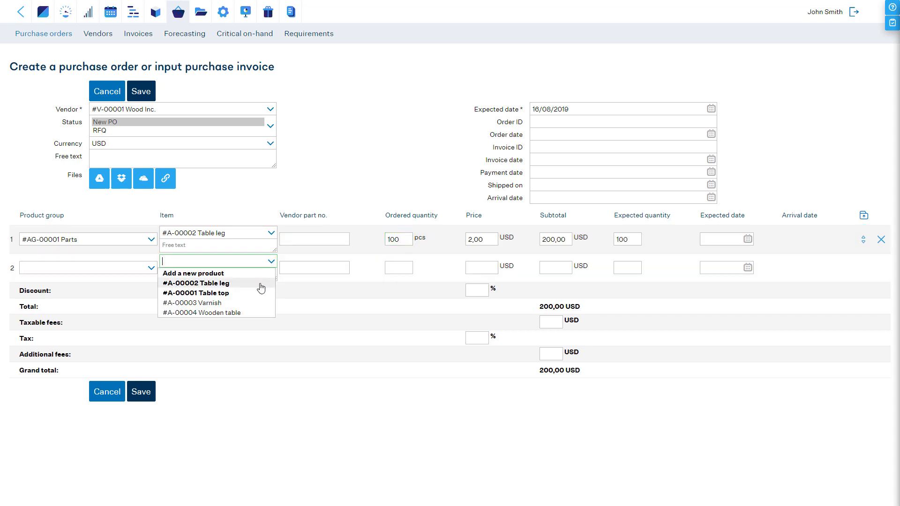
pyautogui.click(195, 292)
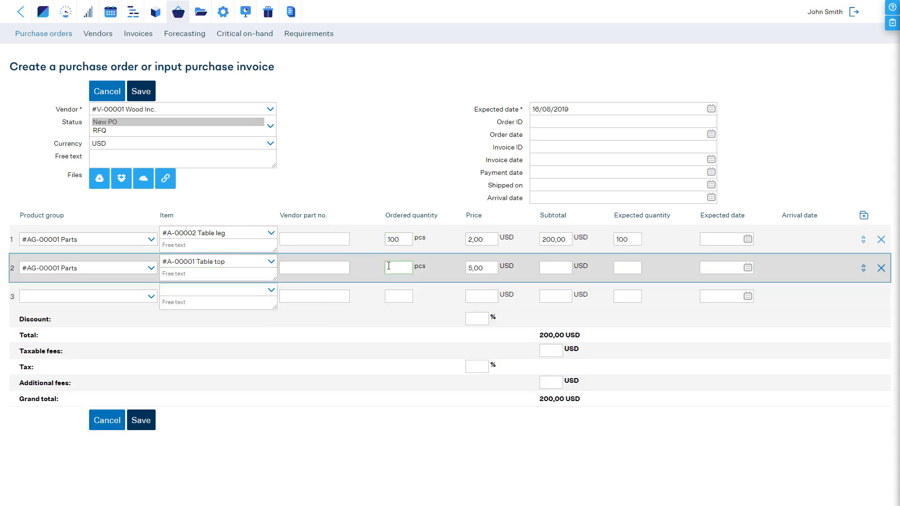
pyautogui.write('100')
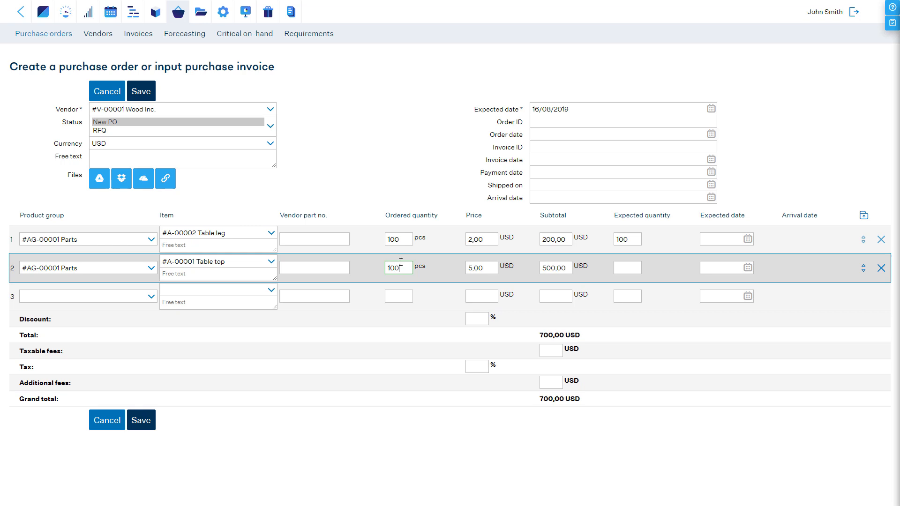
pyautogui.click(554, 239)
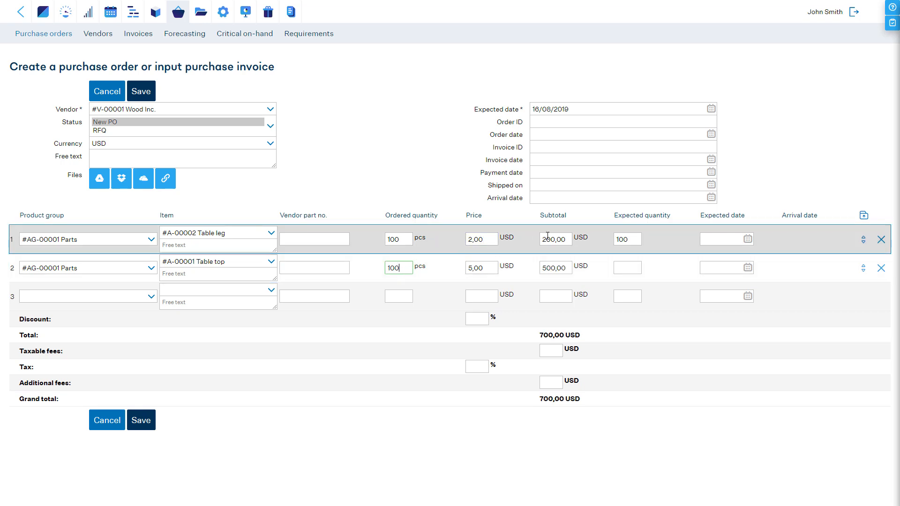
pyautogui.click(554, 267)
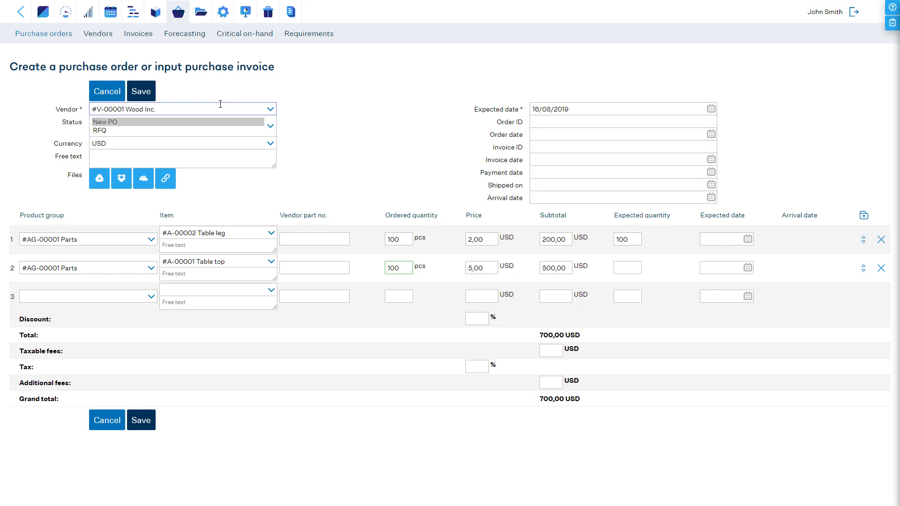
# Step: Save PO-00009 with order date 13/08/2019 and mark it Shipped the same day
pyautogui.click(141, 91)
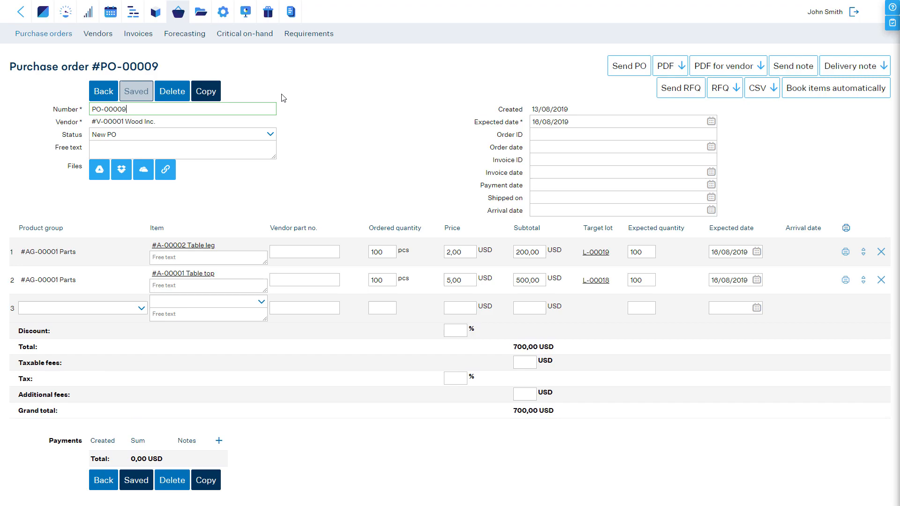
pyautogui.click(666, 66)
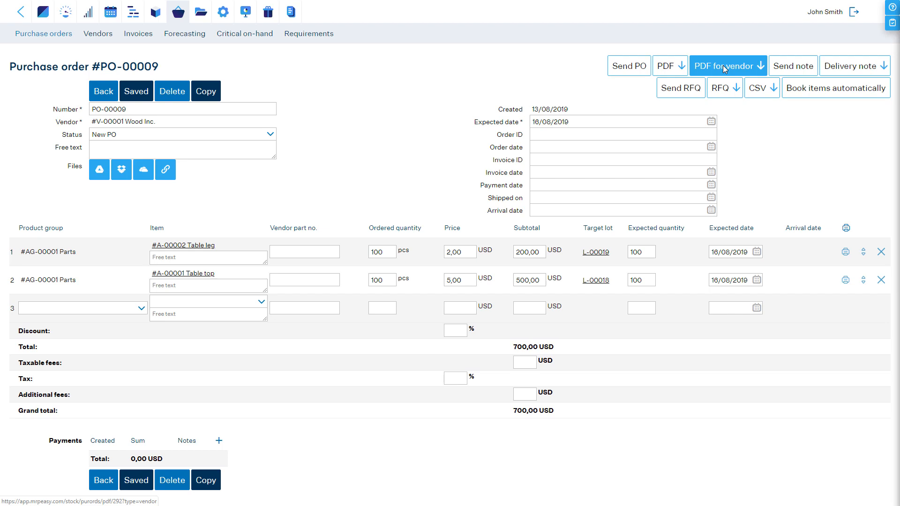
pyautogui.moveTo(629, 66)
pyautogui.write('13/08/2019')
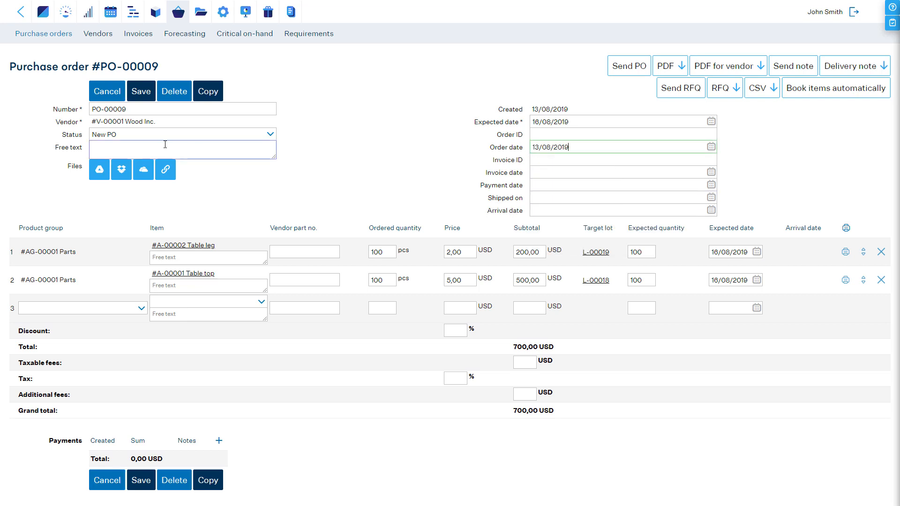
pyautogui.click(141, 91)
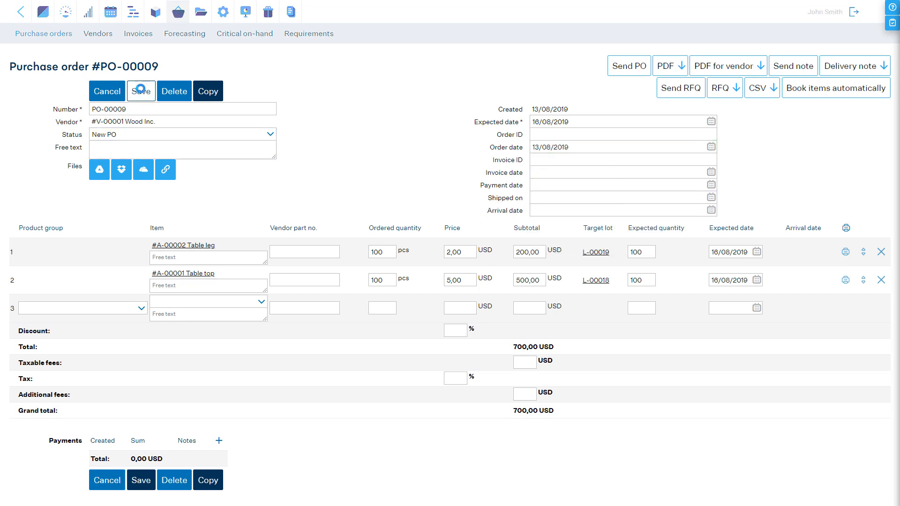
pyautogui.click(140, 91)
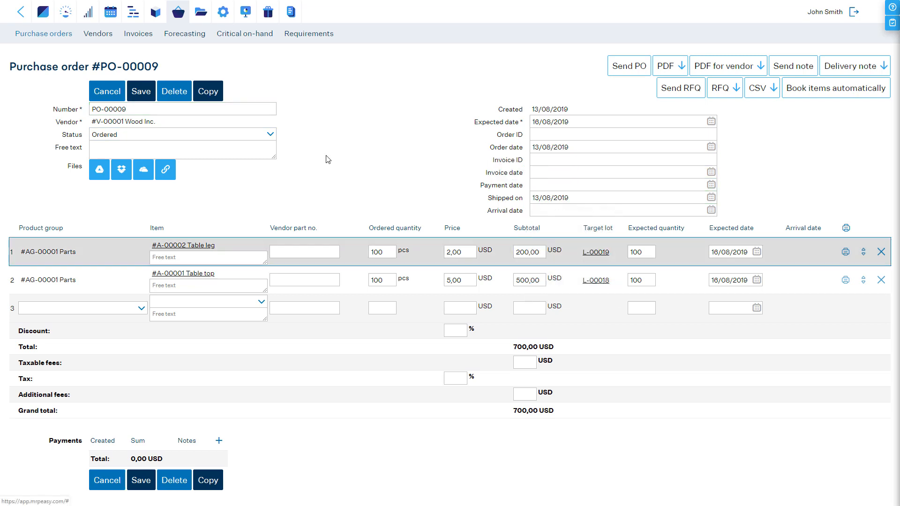
pyautogui.click(140, 91)
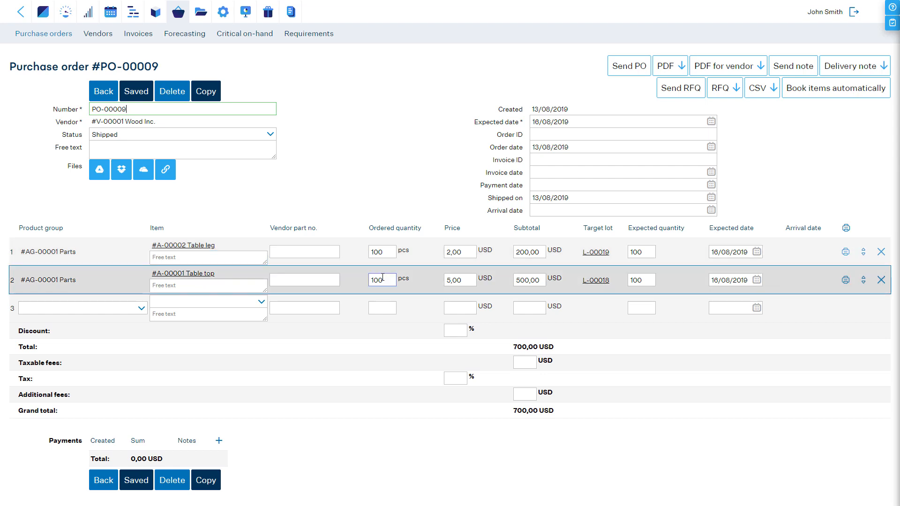
pyautogui.moveTo(835, 88)
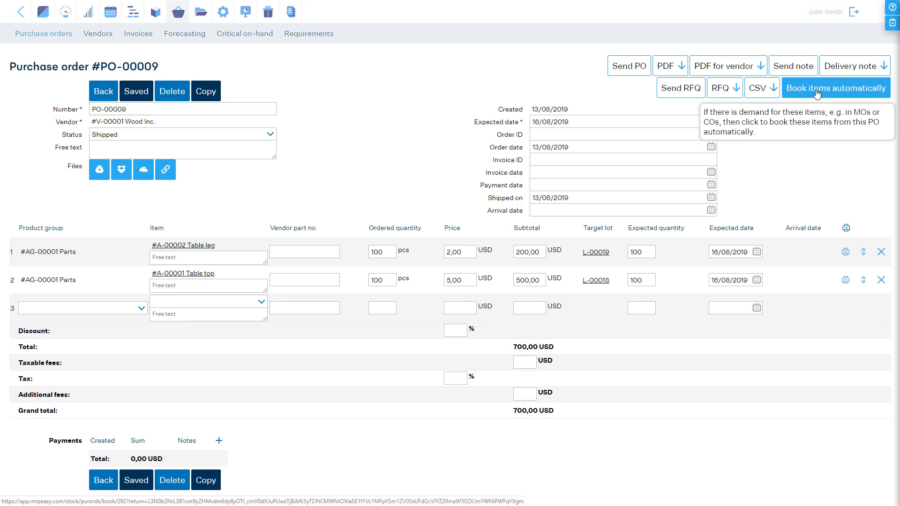
# Step: Book PO-00009's items automatically to the orders that require them
pyautogui.click(834, 88)
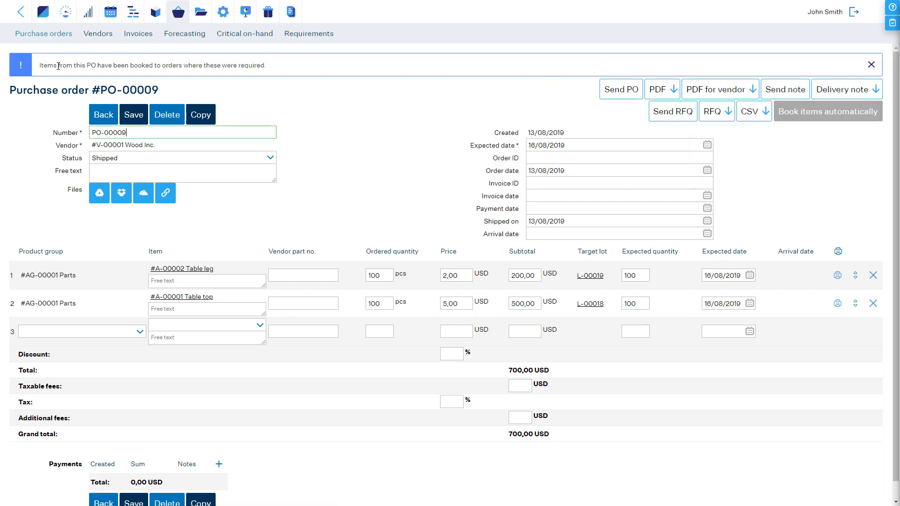
pyautogui.moveTo(237, 79)
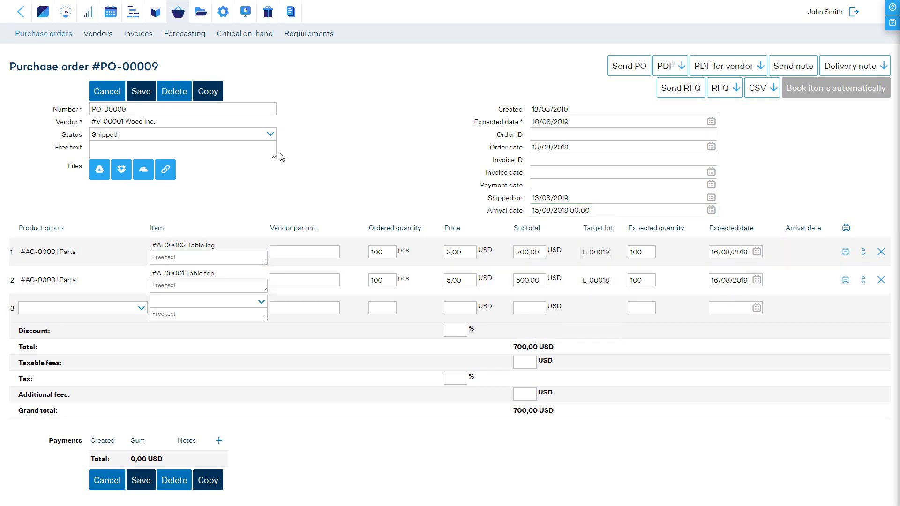
# Step: Save the arrival as Received, then revert the receipt of the items
pyautogui.click(141, 91)
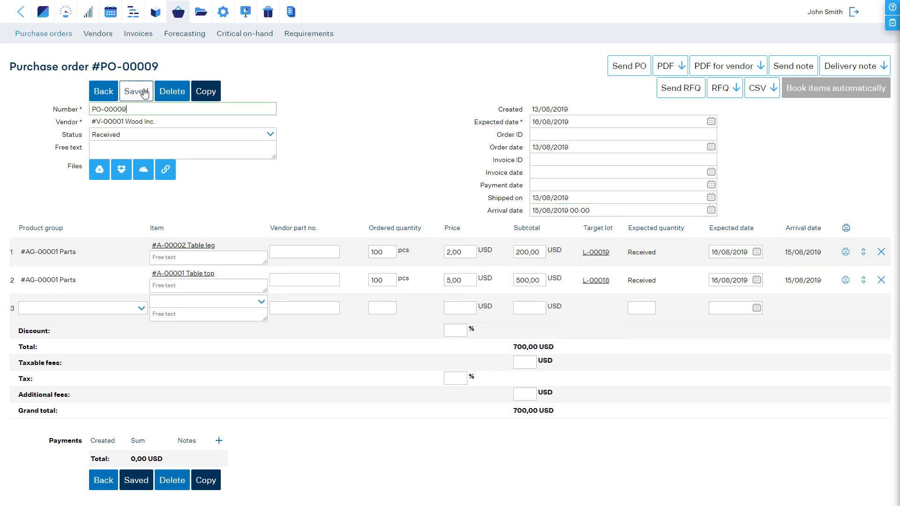
pyautogui.click(136, 91)
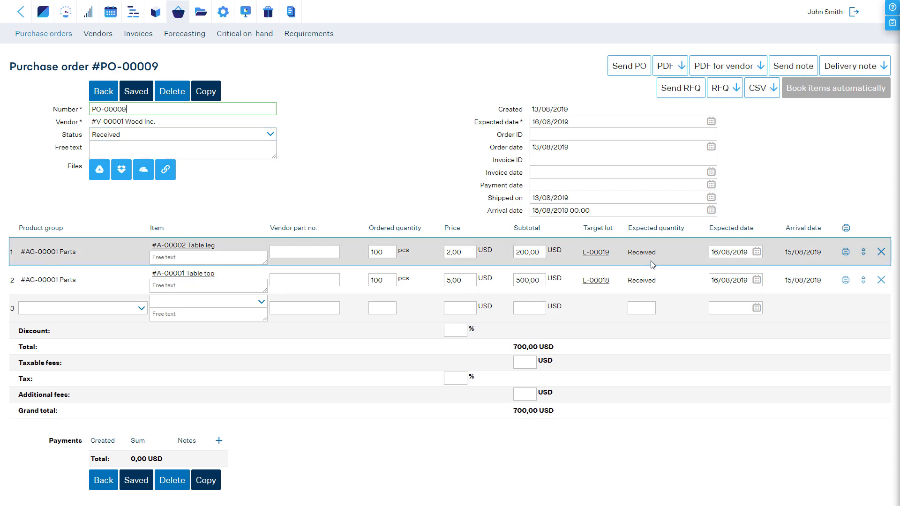
pyautogui.click(182, 134)
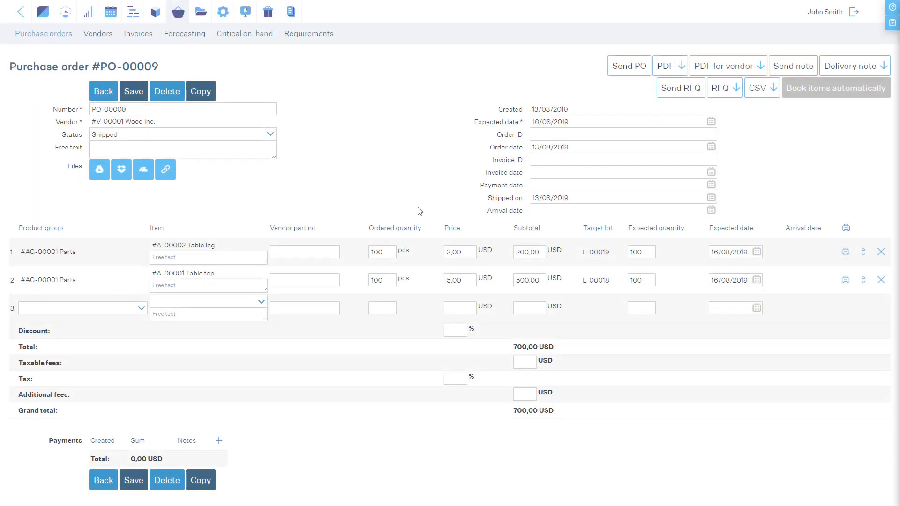
# Step: Receive only 50 Table legs on 15/08/2019, leaving the rest expected
pyautogui.click(642, 252)
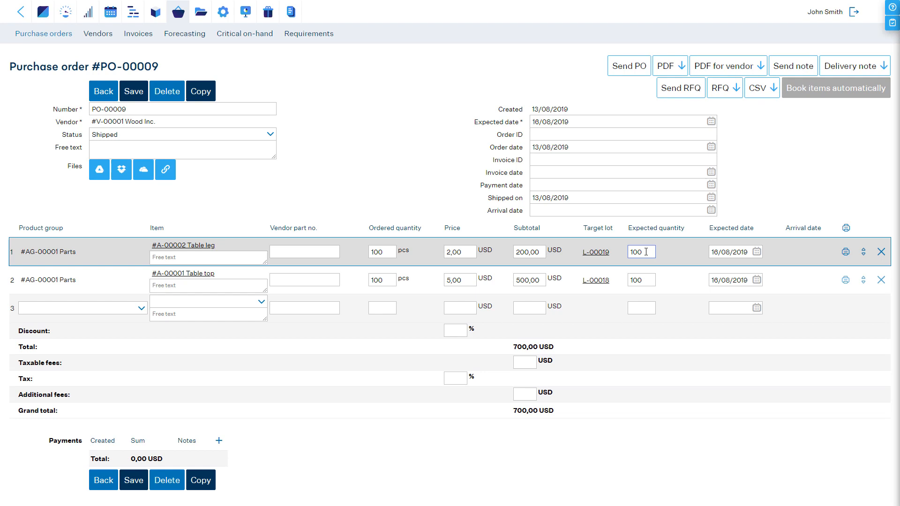
pyautogui.write('50')
pyautogui.click(641, 279)
pyautogui.write('0')
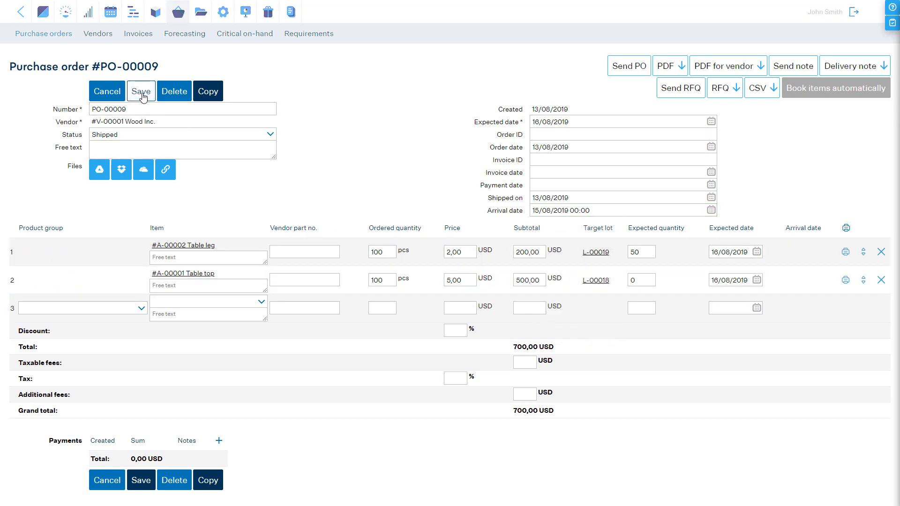
pyautogui.click(141, 91)
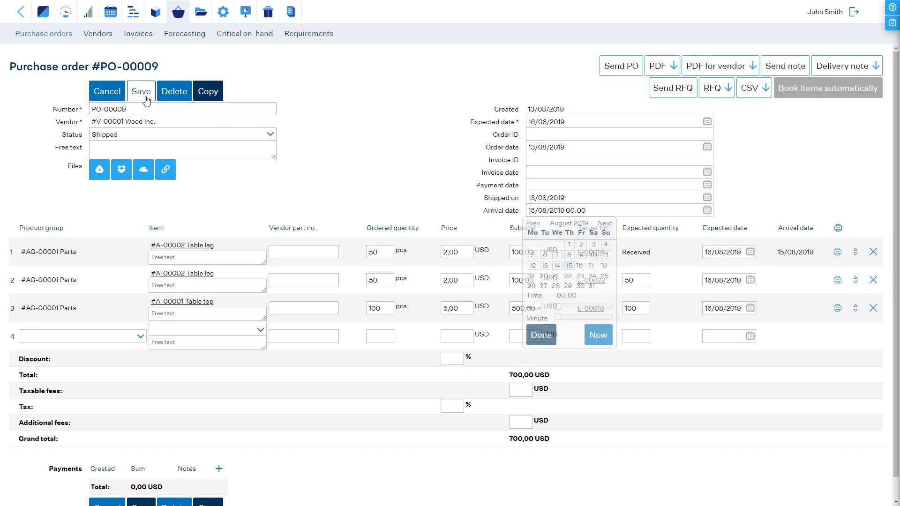
pyautogui.click(140, 91)
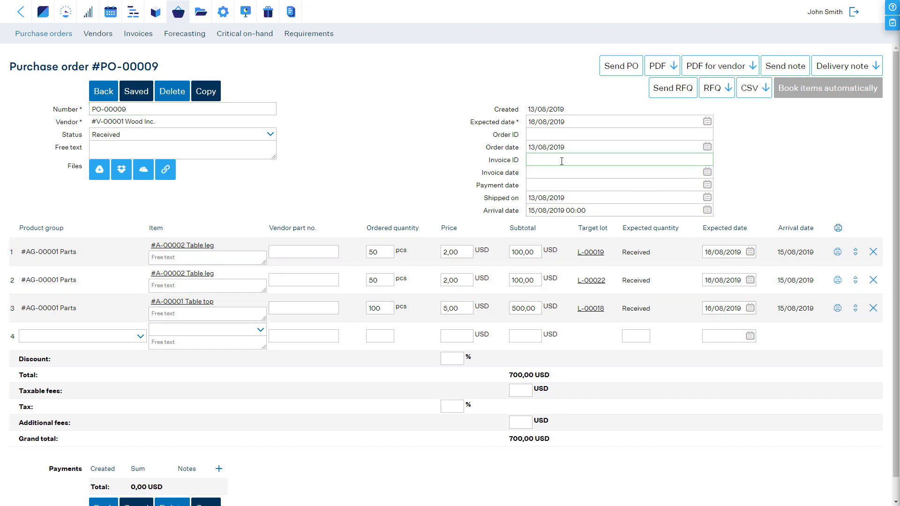
# Step: Save invoice INV-0001 dated today with 100 USD taxable and additional fees and 10% tax
pyautogui.write('INV-0001')
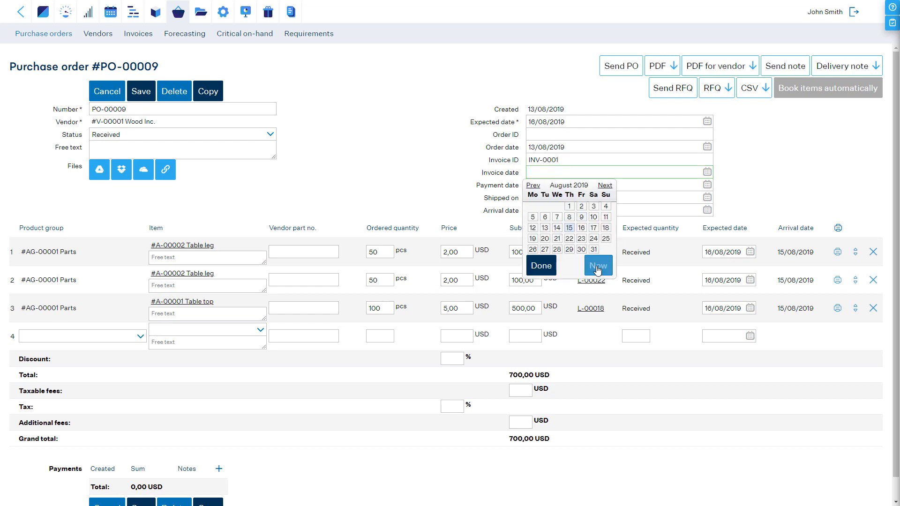
pyautogui.click(597, 265)
pyautogui.write('100')
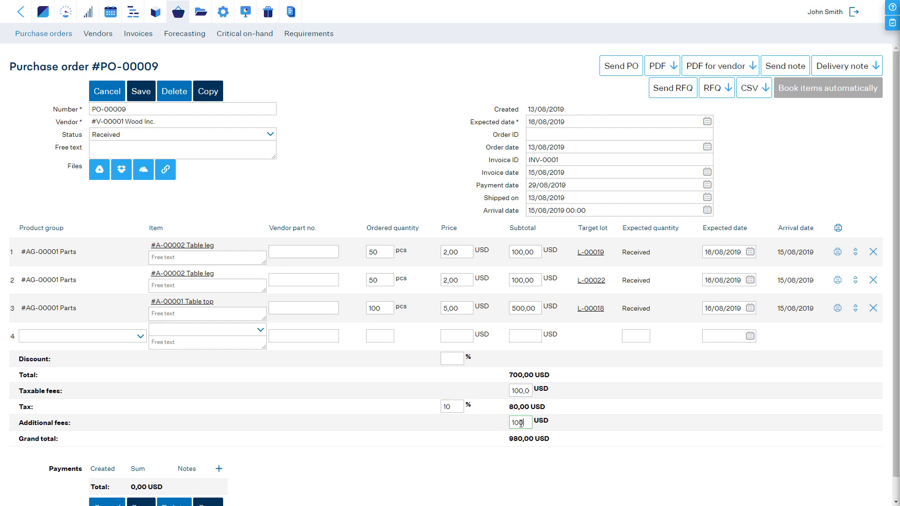
pyautogui.scroll(-3)
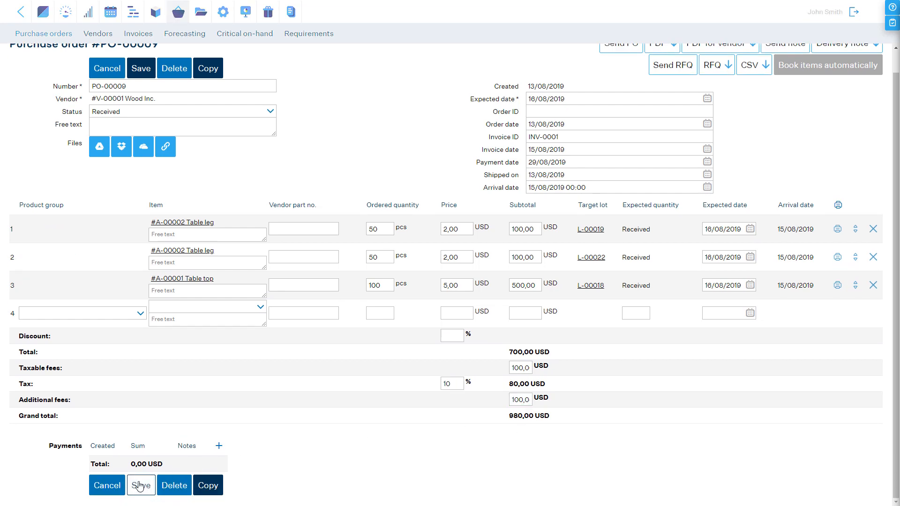
pyautogui.click(139, 485)
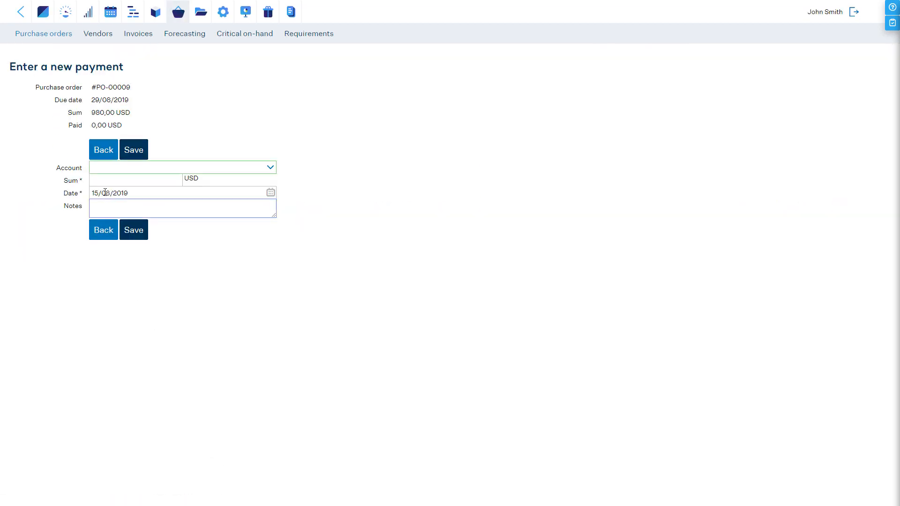
# Step: Save a 980 USD payment from #1010 Checking and return to the purchase order
pyautogui.write('980')
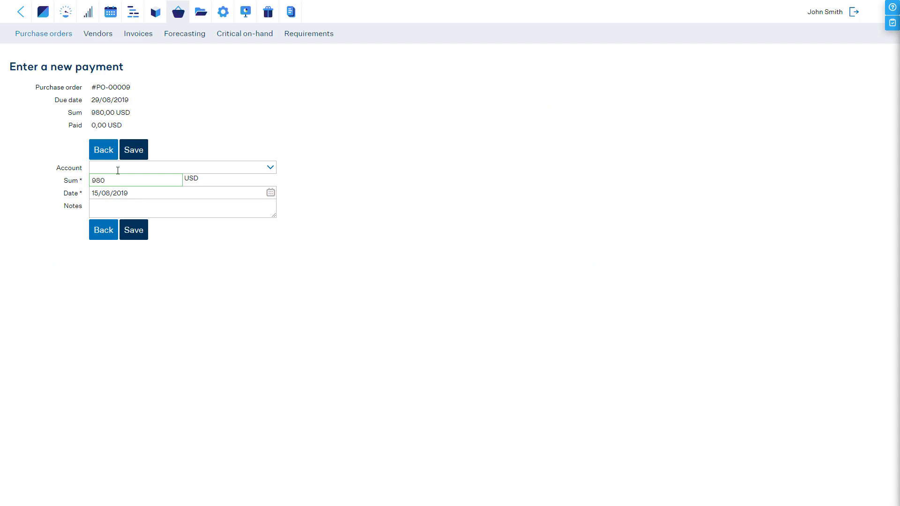
pyautogui.click(133, 149)
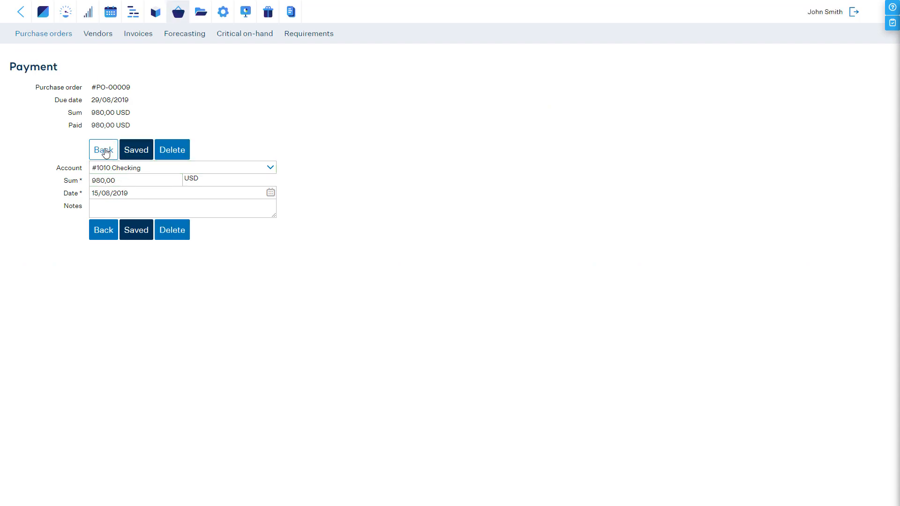
pyautogui.click(103, 150)
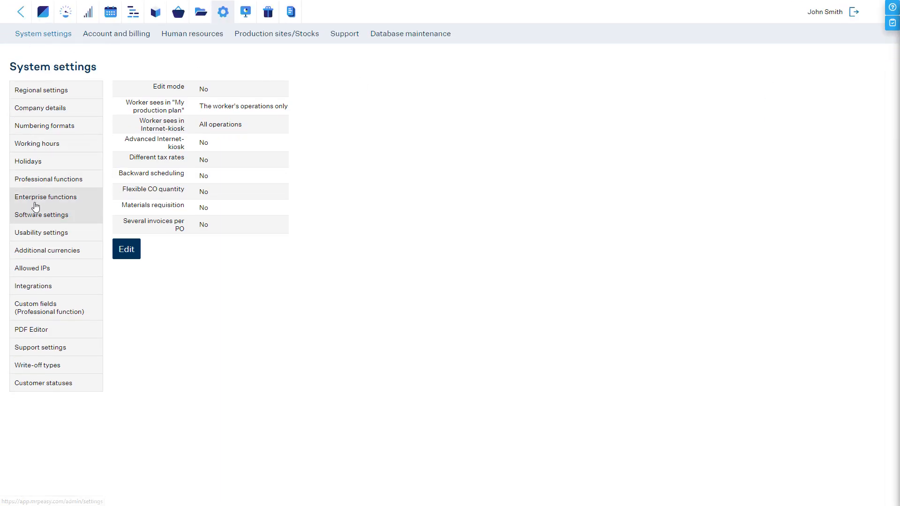
# Step: Edit the software settings and switch 'Several invoices per PO' to Yes
pyautogui.click(126, 249)
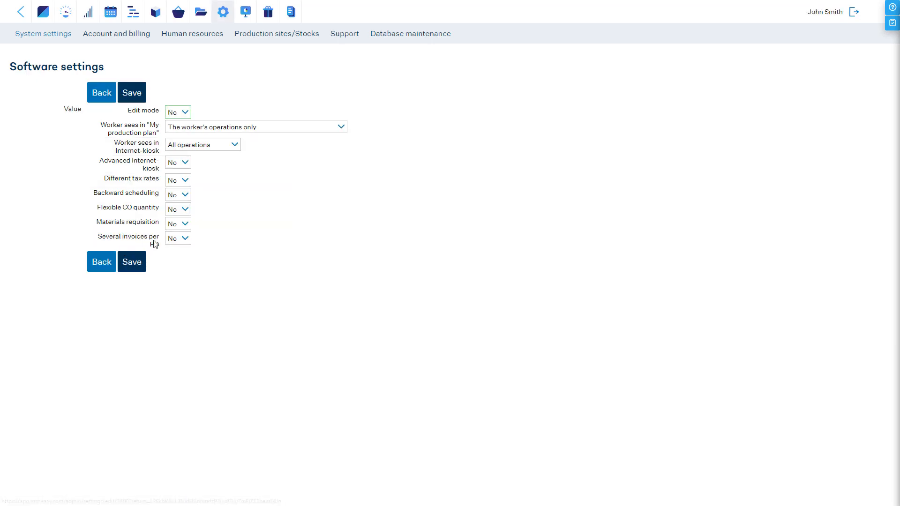
pyautogui.click(177, 238)
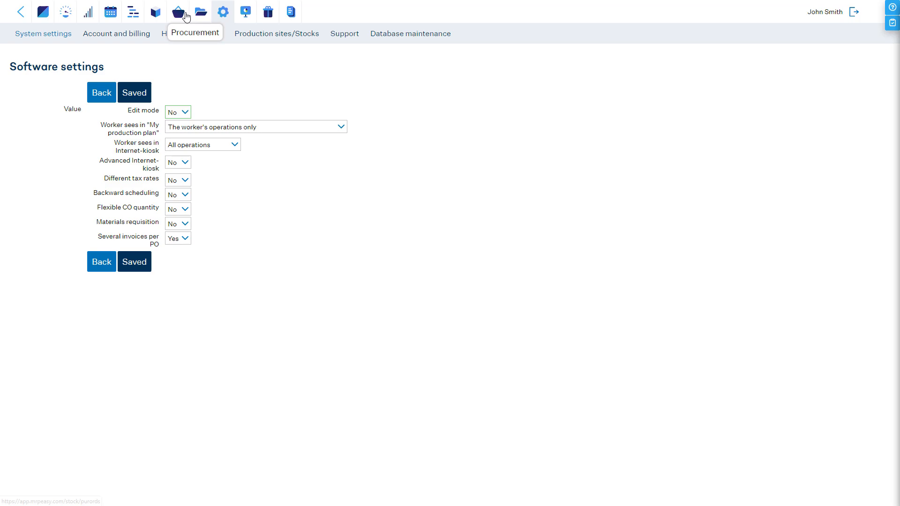
# Step: From the purchase orders list, open PO-00009 and start a new invoice on it
pyautogui.click(178, 11)
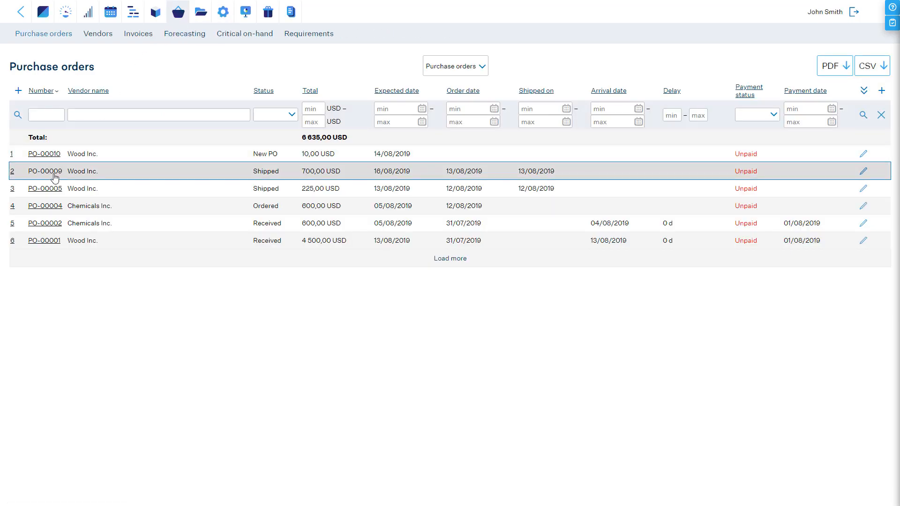
pyautogui.click(44, 170)
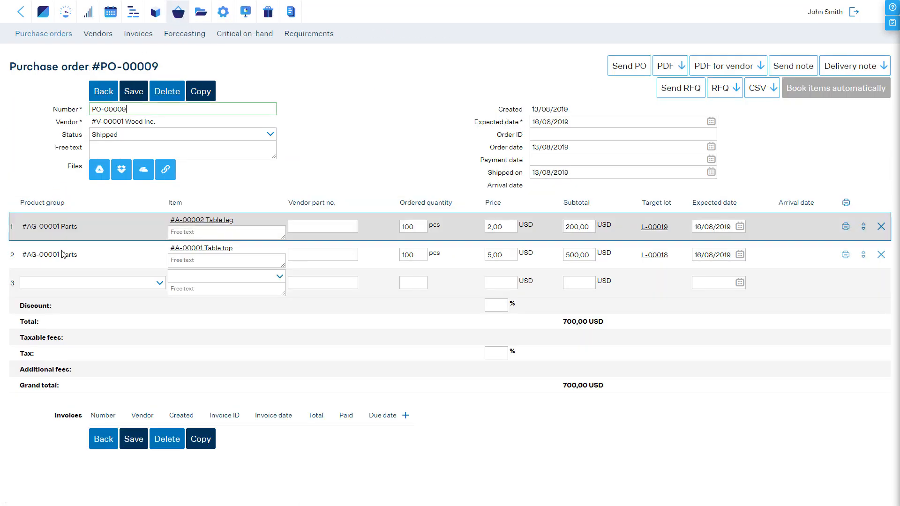
pyautogui.moveTo(67, 415)
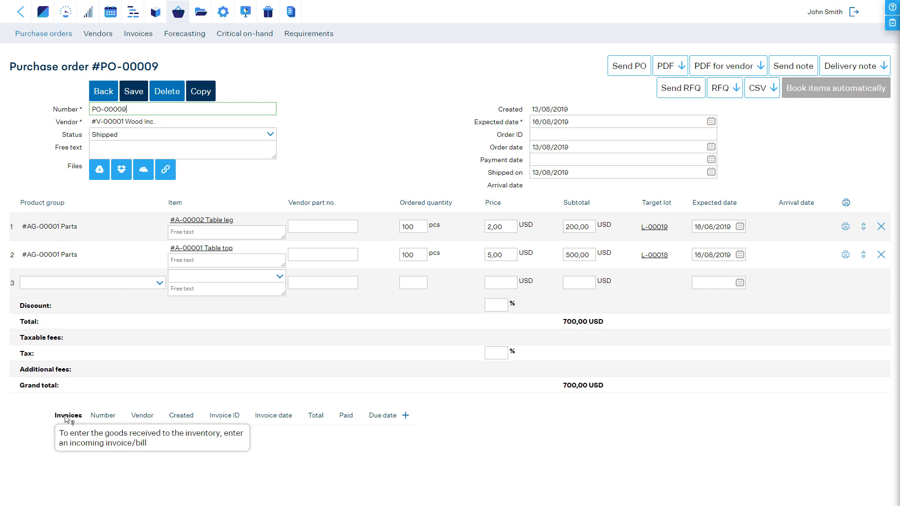
pyautogui.click(405, 416)
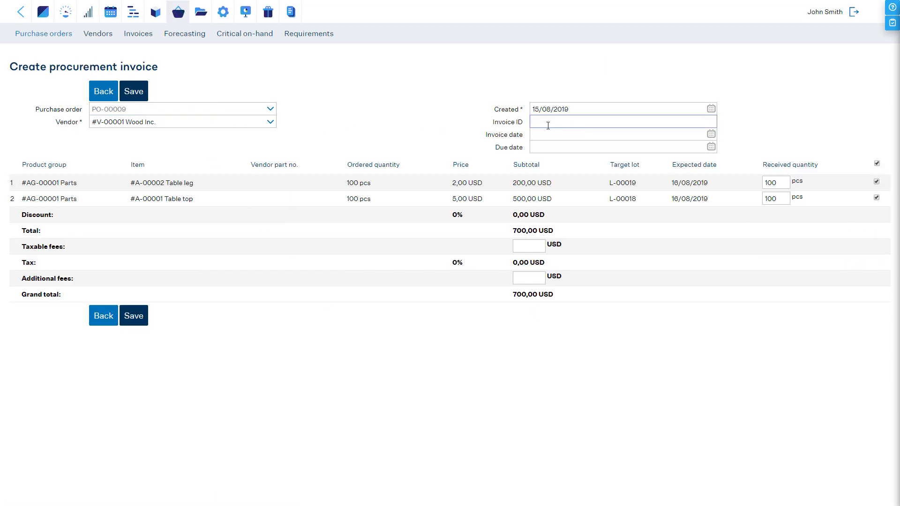
# Step: Save an invoice dated today for the received table legs, excluding the table top
pyautogui.write('INV-0001')
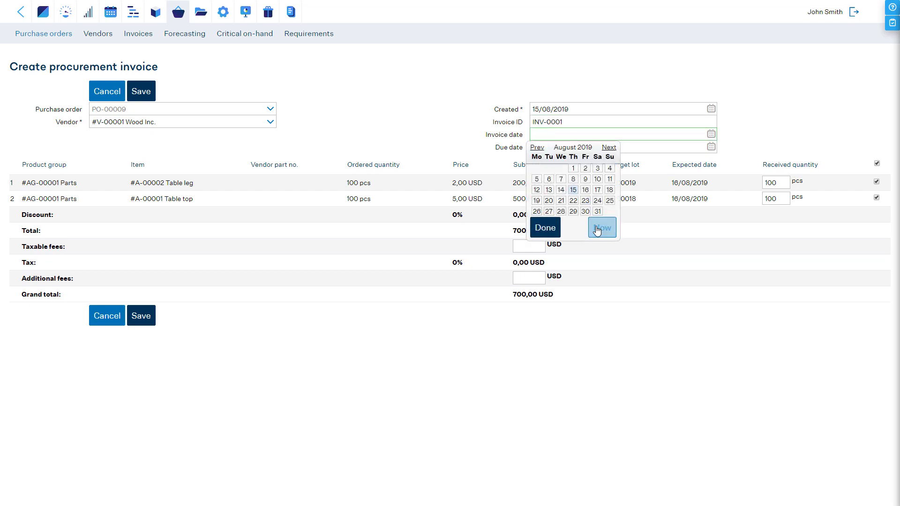
pyautogui.click(602, 227)
pyautogui.write('50')
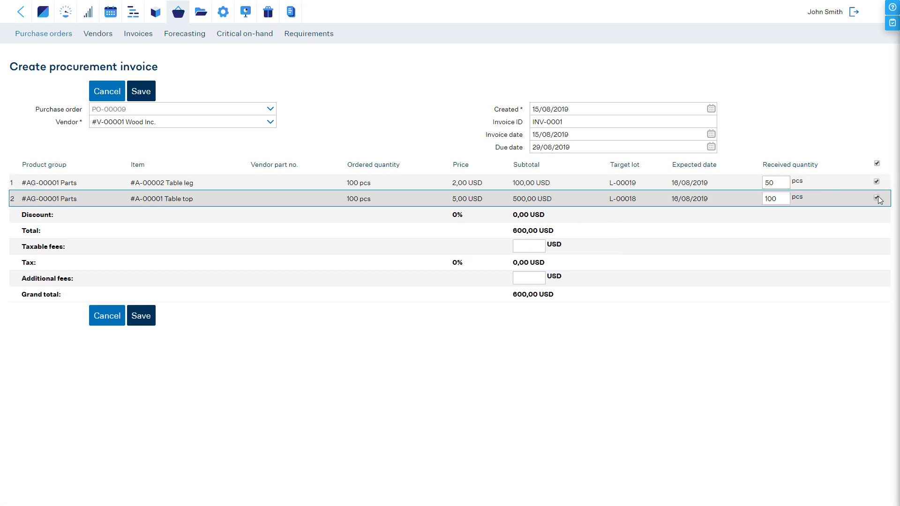
pyautogui.click(877, 197)
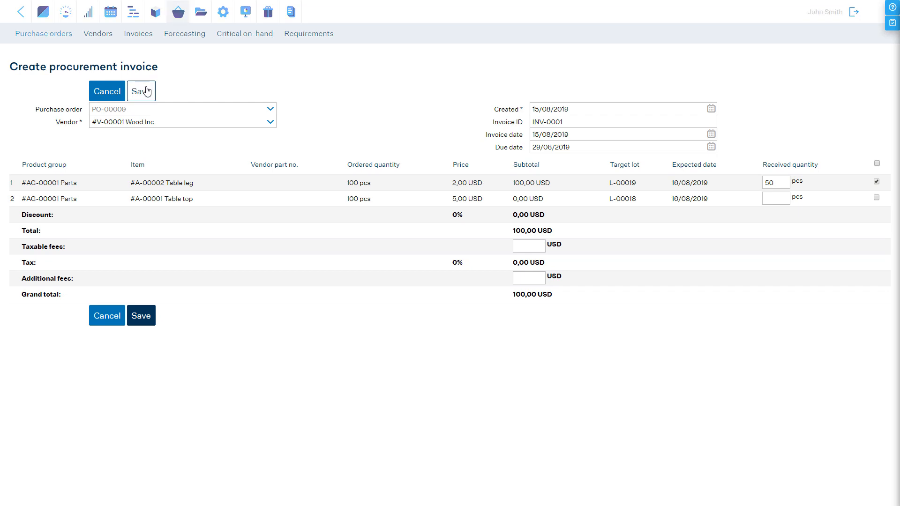
pyautogui.click(141, 91)
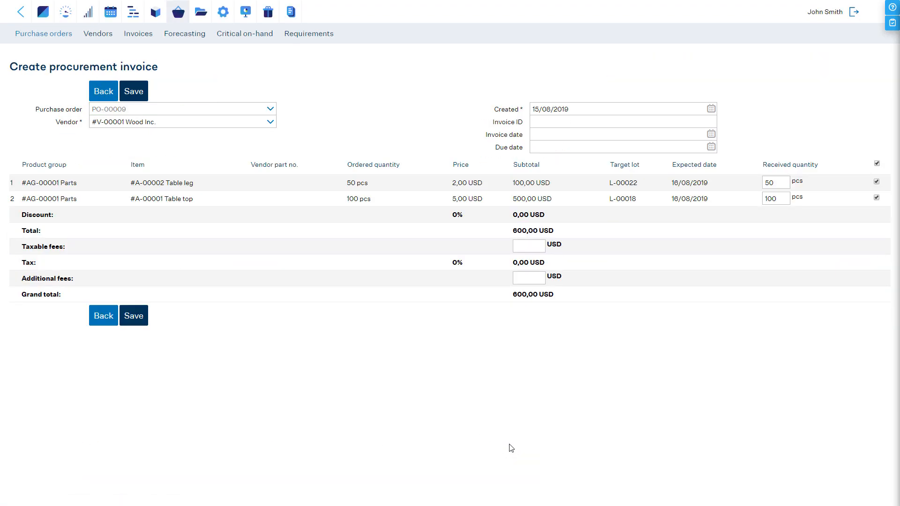
# Step: Draft Logistics Inc. invoice INV-12345 with no items and a 100 USD additional fee
pyautogui.click(270, 122)
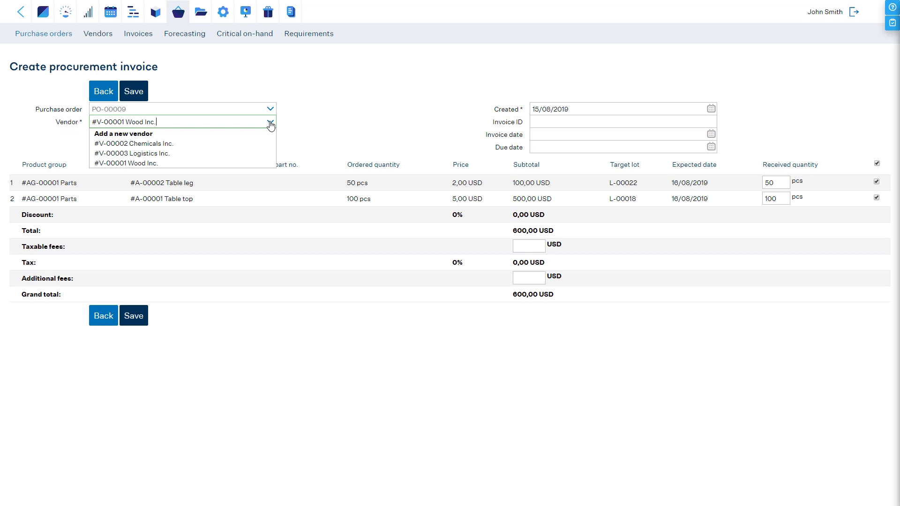
pyautogui.click(134, 153)
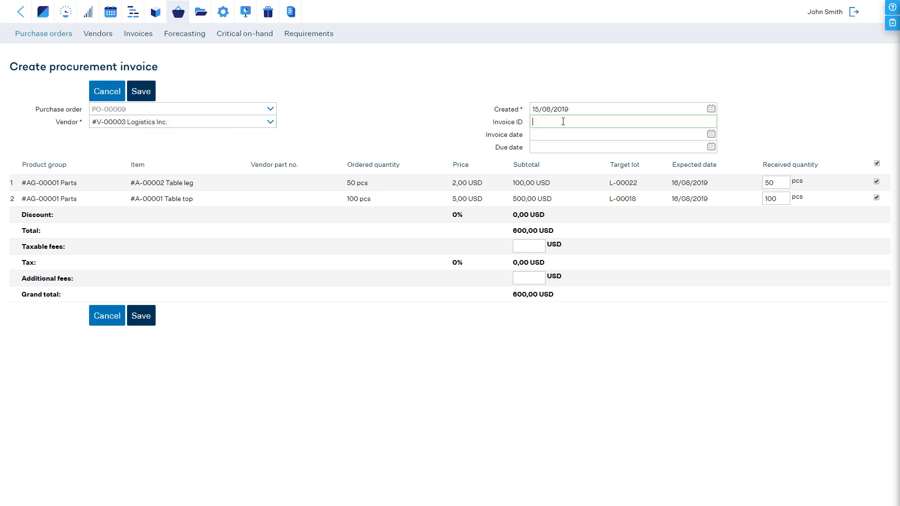
pyautogui.write('INV-12345')
pyautogui.click(623, 134)
pyautogui.write('15/08/2019')
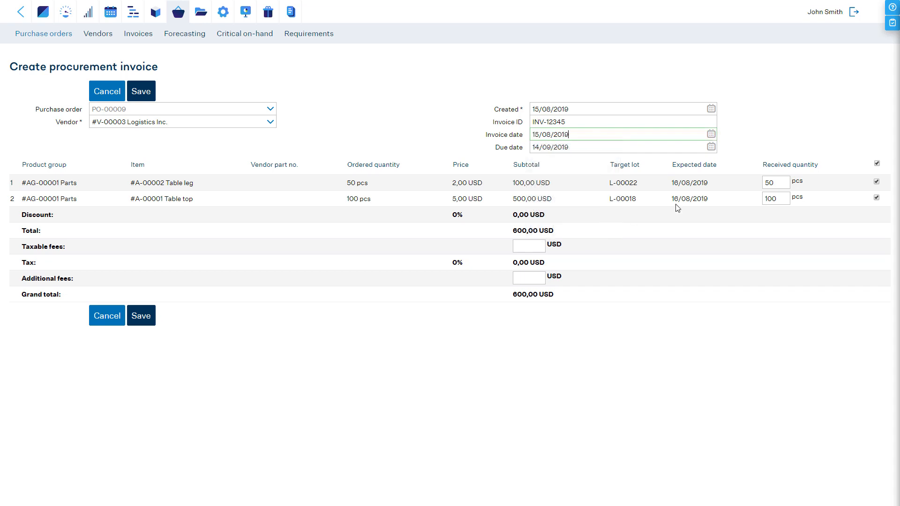
pyautogui.click(878, 163)
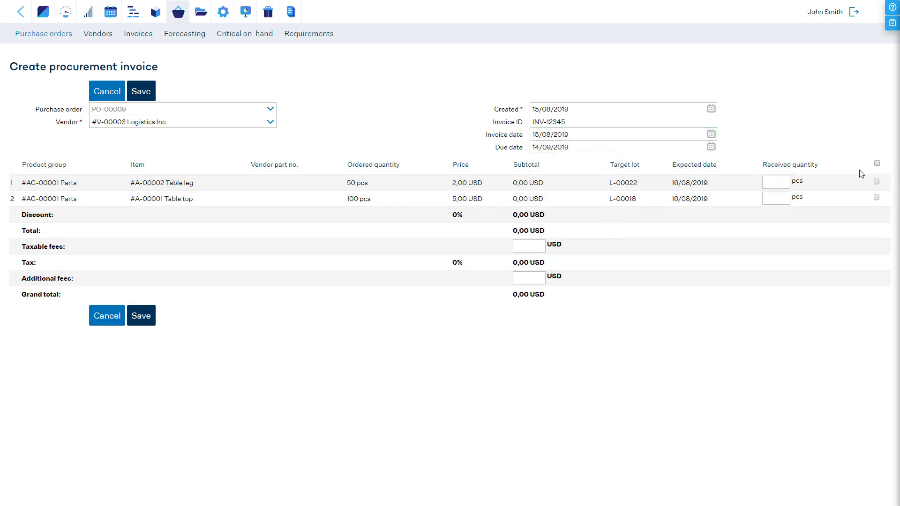
pyautogui.write('1')
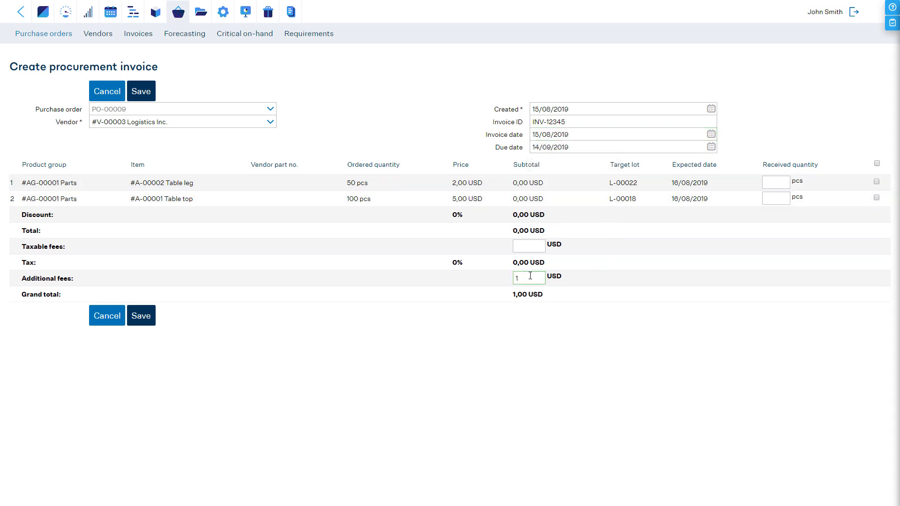
pyautogui.write('100,00')
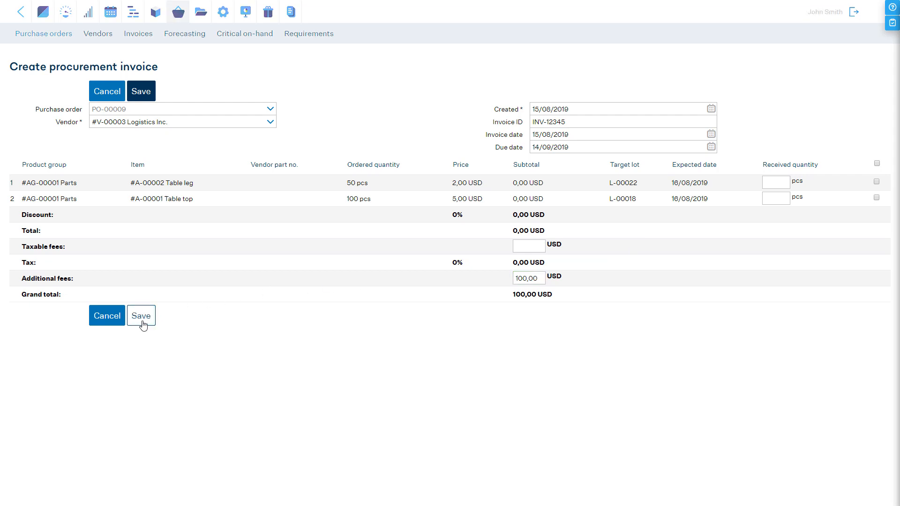
# Step: Save the fee-only invoice PB-00003 and record its 100,00 USD payment dated 15/08/2019
pyautogui.click(140, 316)
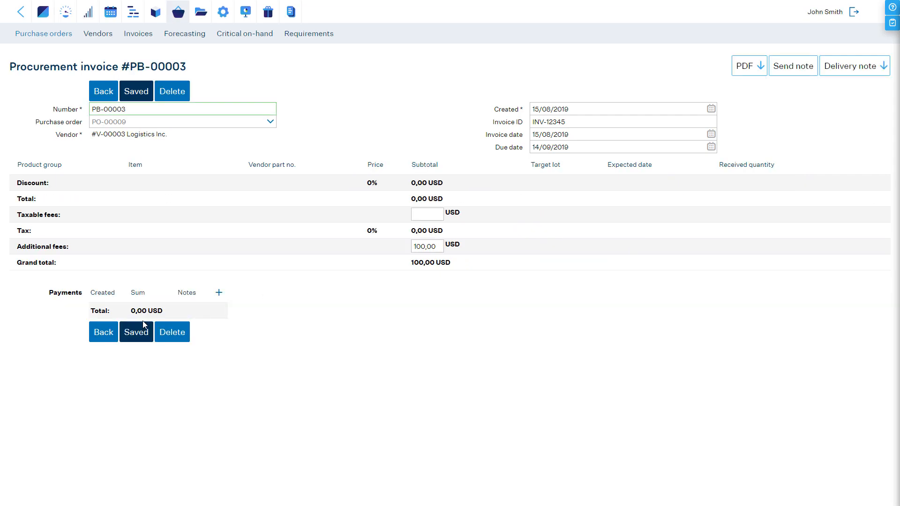
pyautogui.moveTo(65, 293)
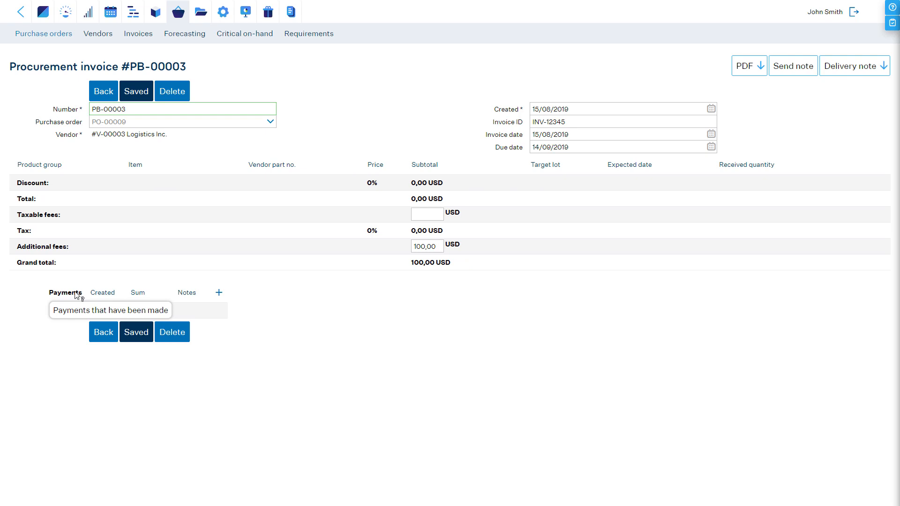
pyautogui.click(219, 292)
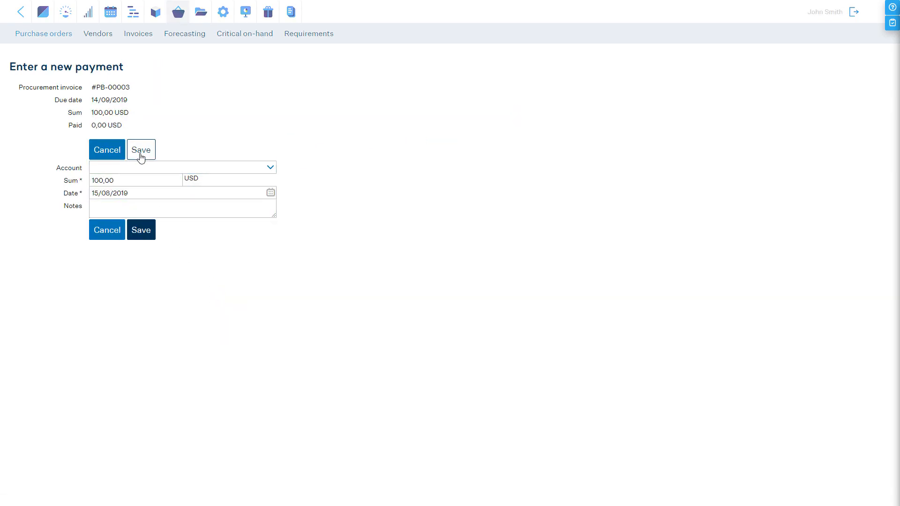
pyautogui.click(141, 149)
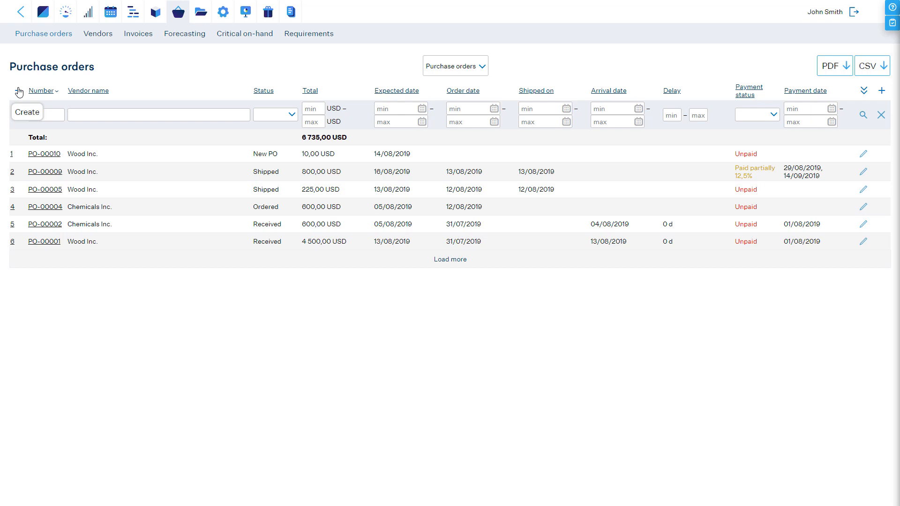
# Step: Create an RFQ for #V-00002 Chemicals Inc. ordering 100 Varnish, then reopen the vendor choices
pyautogui.click(27, 112)
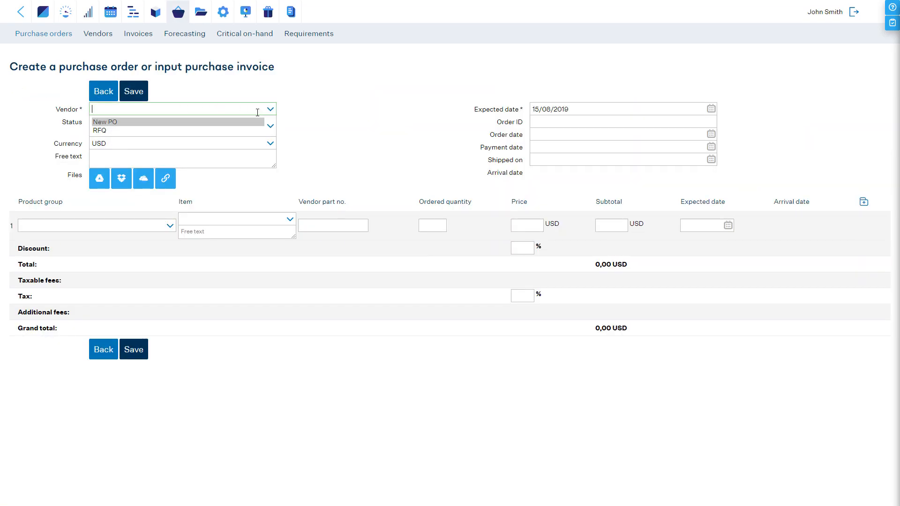
pyautogui.write('#V-00002 Chemicals Inc.')
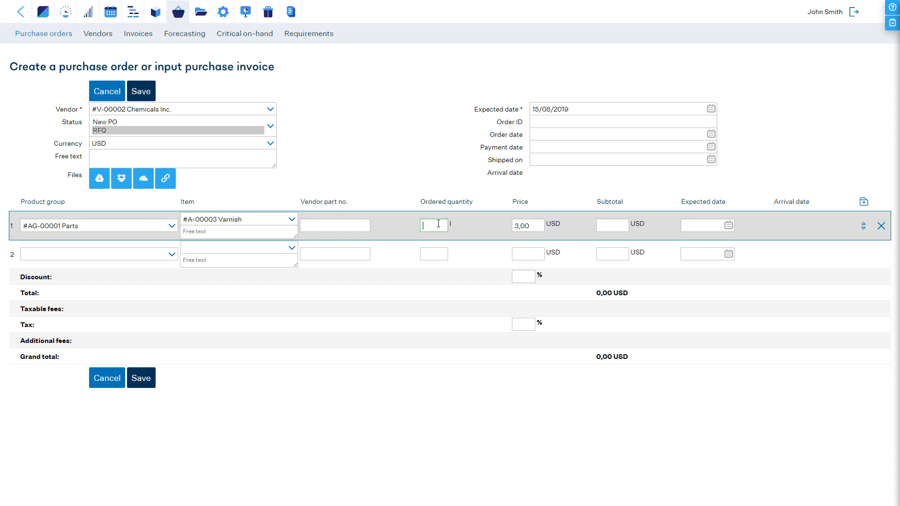
pyautogui.write('100')
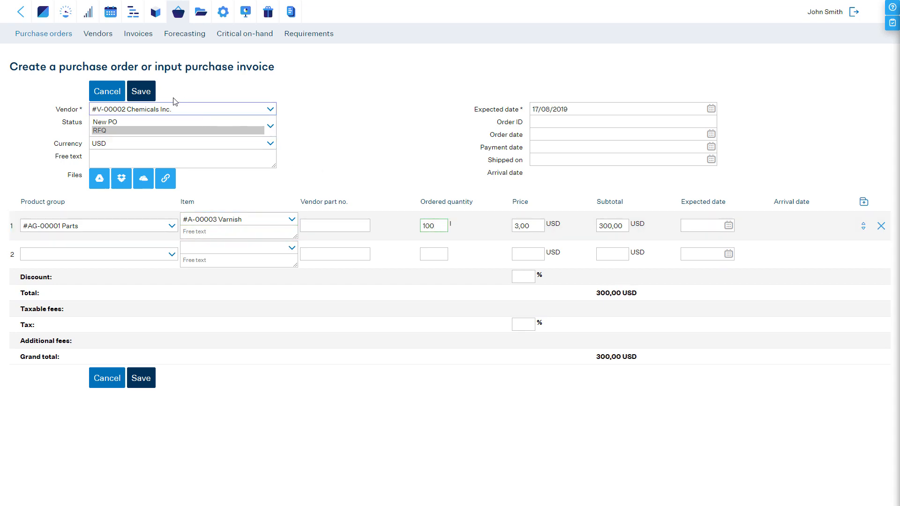
pyautogui.click(141, 91)
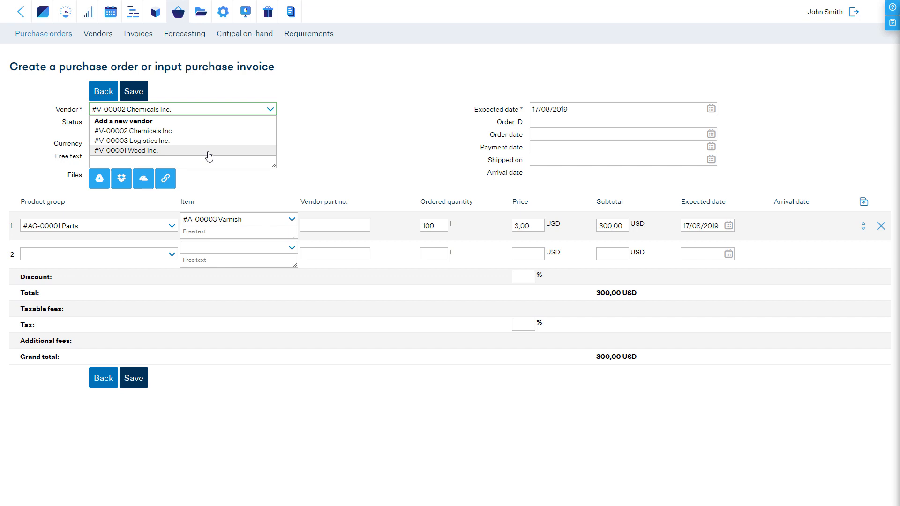
# Step: Switch the vendor to Wood Inc., save as RFQ PO-00012, then resave as New PO and go home
pyautogui.click(134, 91)
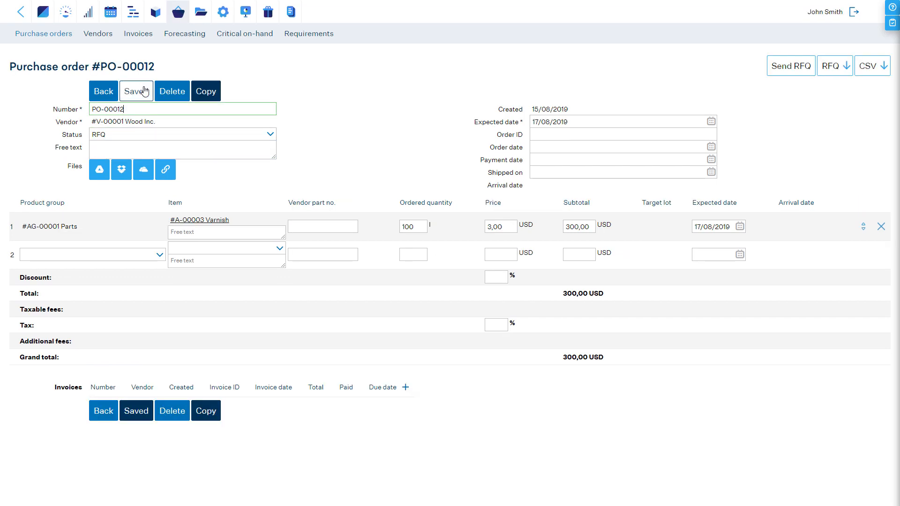
pyautogui.click(136, 91)
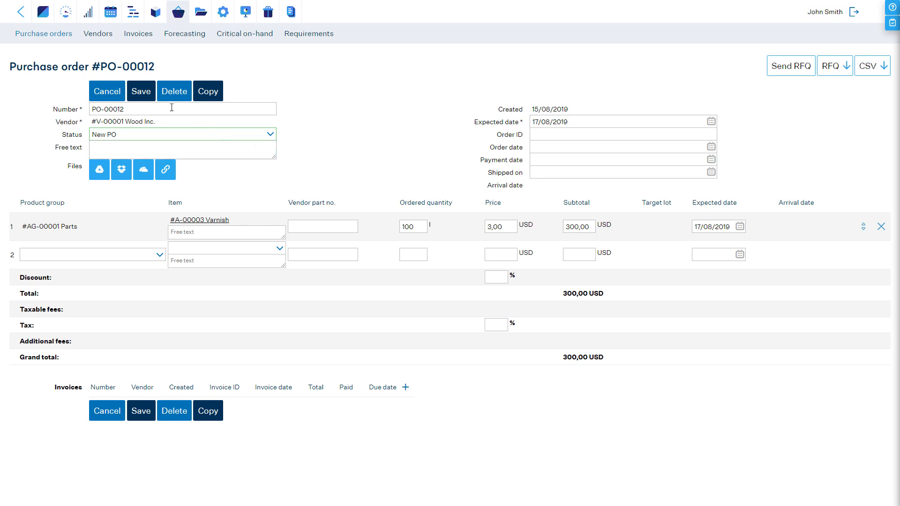
pyautogui.click(140, 91)
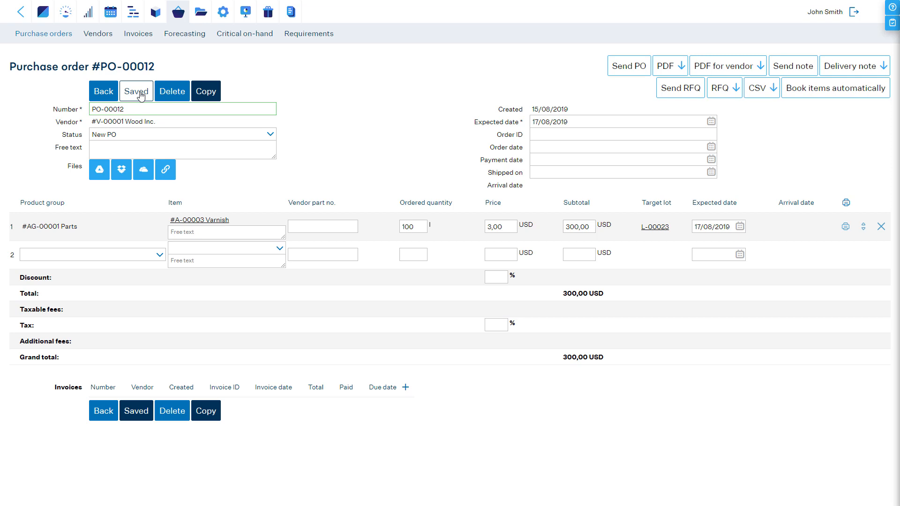
pyautogui.click(135, 91)
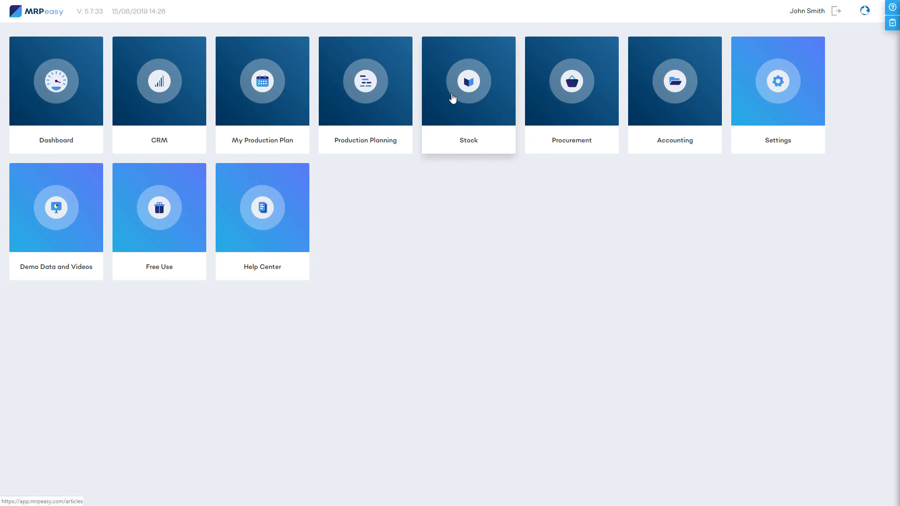
# Step: Add a Wood Inc. 12-pack Table leg purchase term: 3 days lead time, 30,00 USD per pack of 12
pyautogui.click(468, 81)
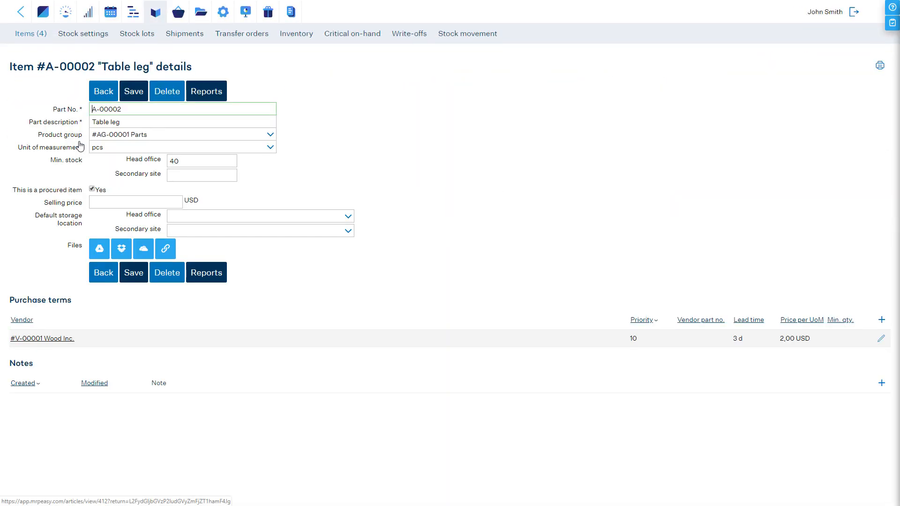
pyautogui.moveTo(872, 327)
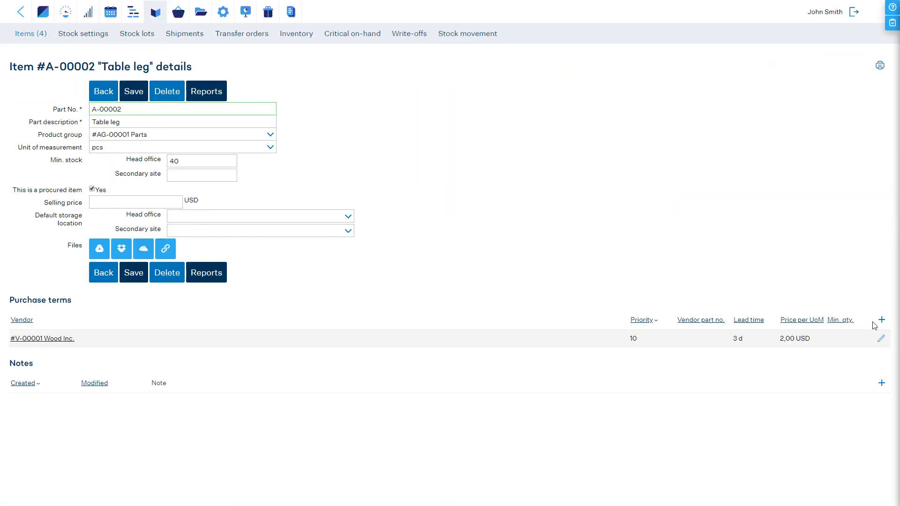
pyautogui.click(882, 320)
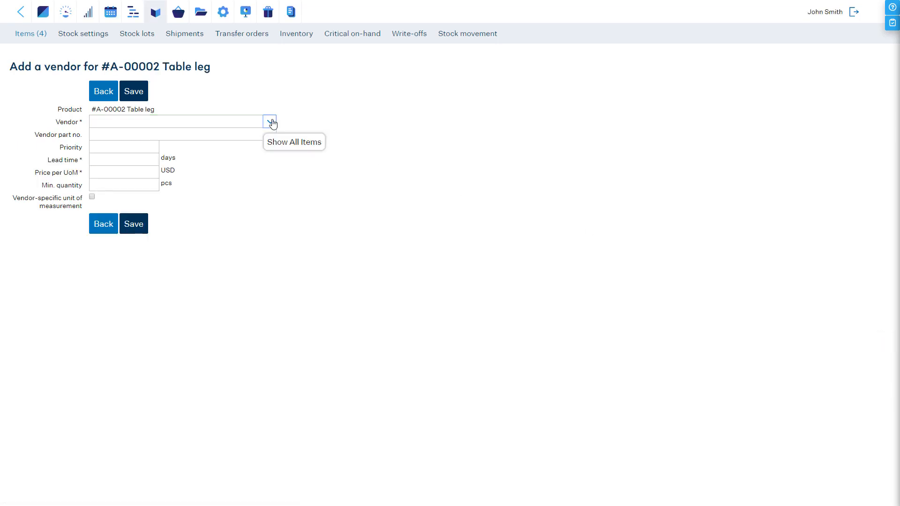
pyautogui.write('12-pack')
pyautogui.write('30')
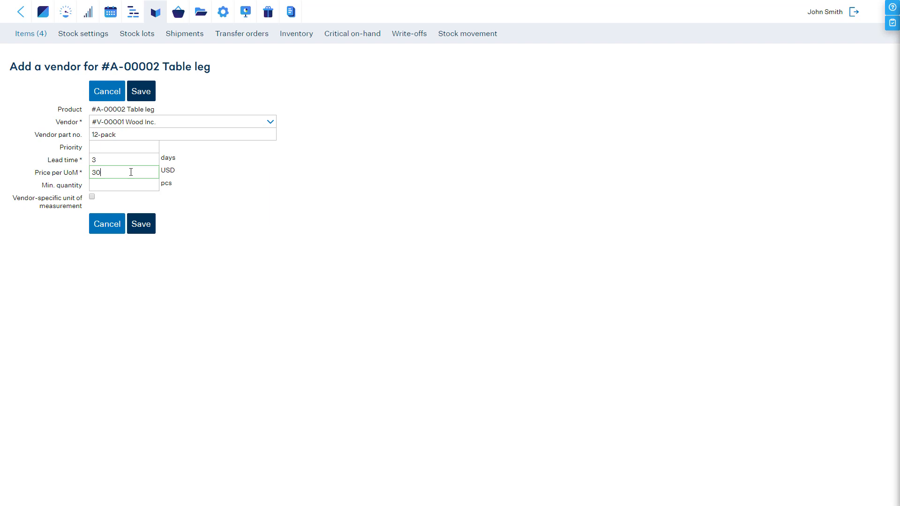
pyautogui.click(91, 196)
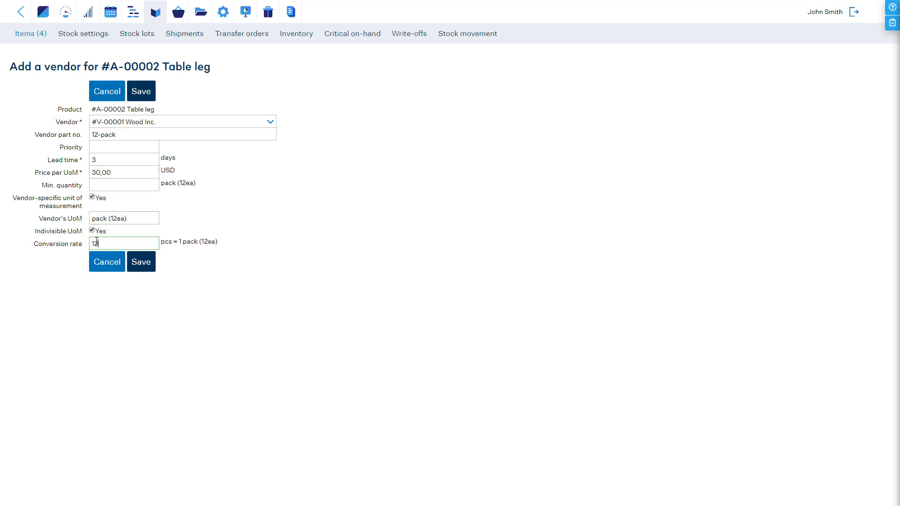
pyautogui.click(140, 90)
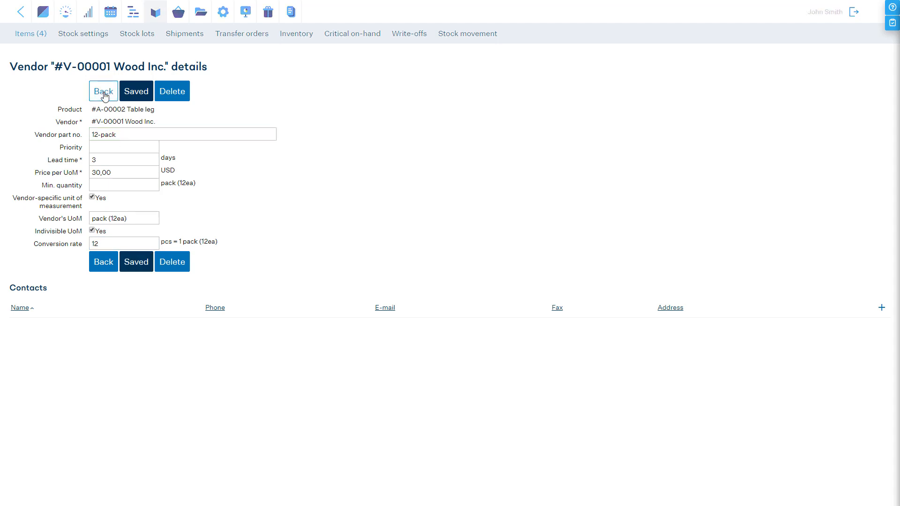
pyautogui.click(103, 91)
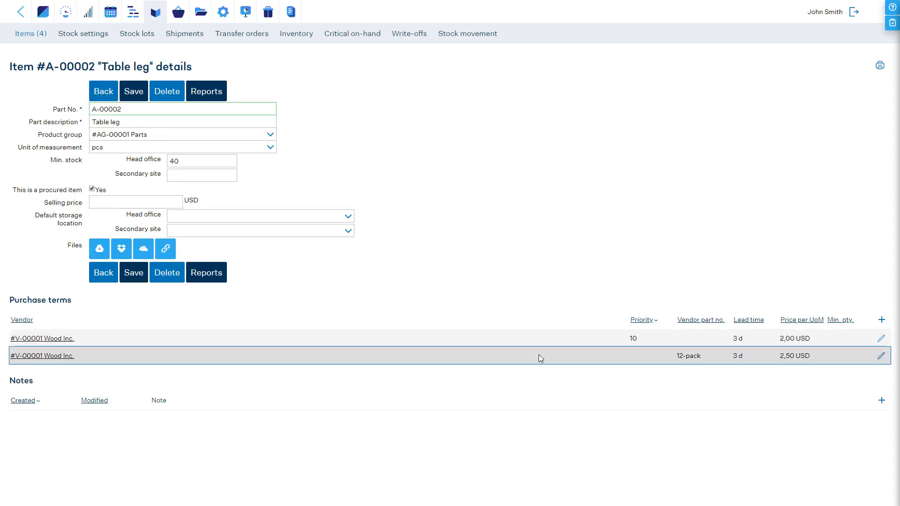
pyautogui.moveTo(178, 11)
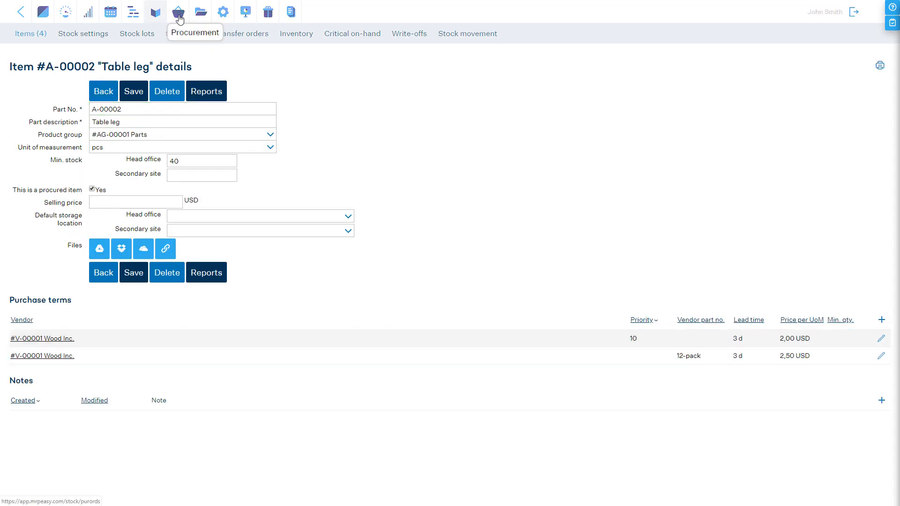
# Step: View Wood Inc.'s purchase terms report, select all five terms, then return to the vendors list
pyautogui.click(178, 12)
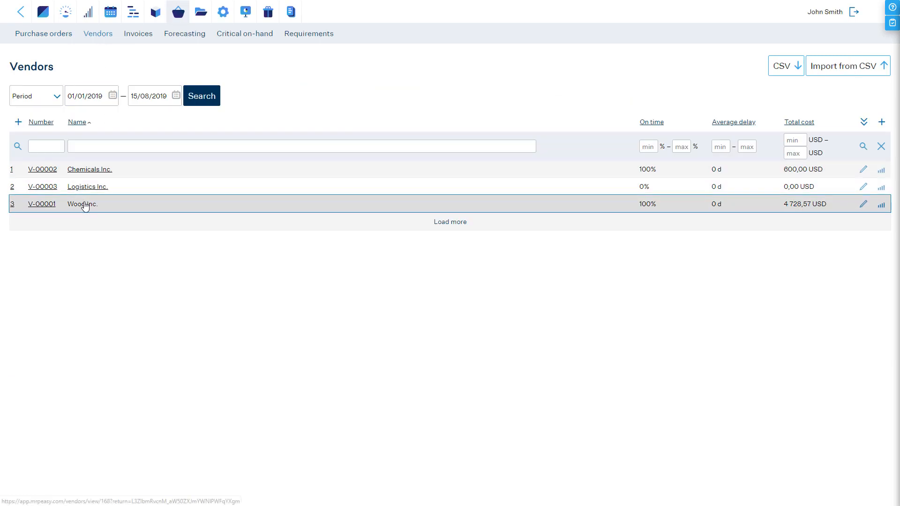
pyautogui.moveTo(881, 203)
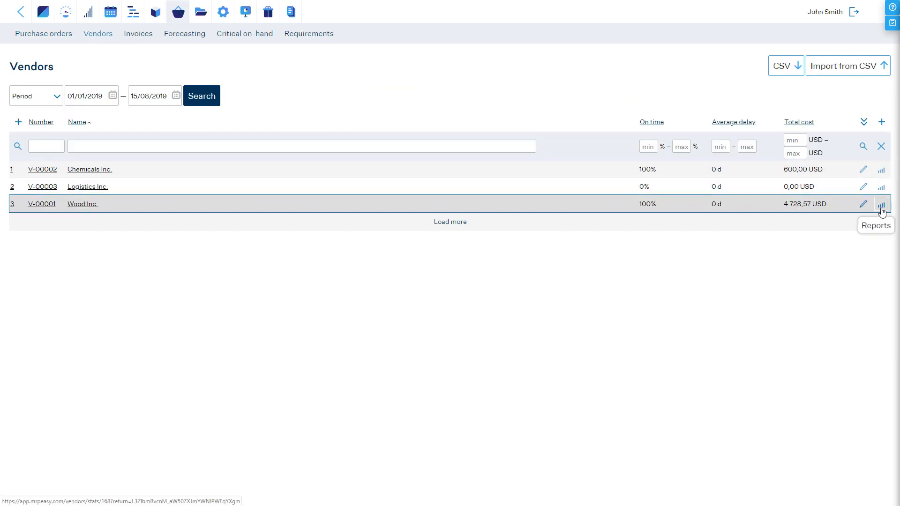
pyautogui.click(881, 203)
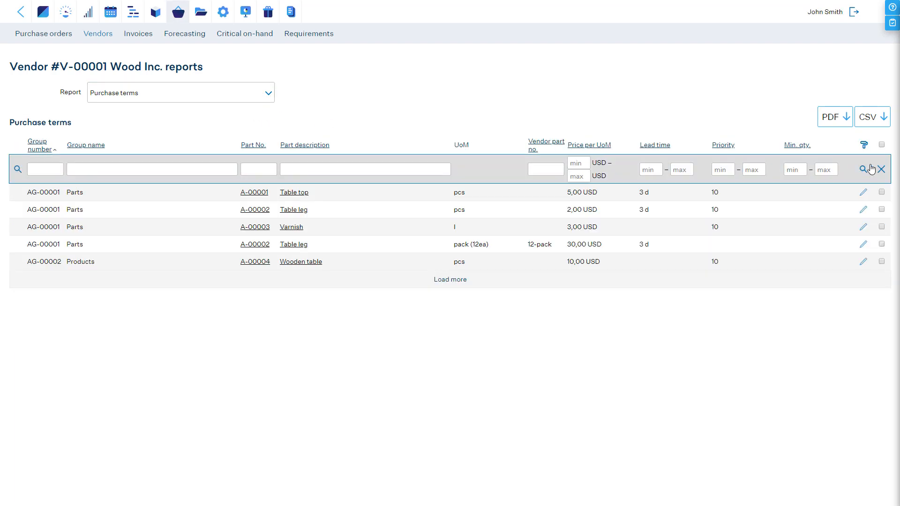
pyautogui.click(865, 144)
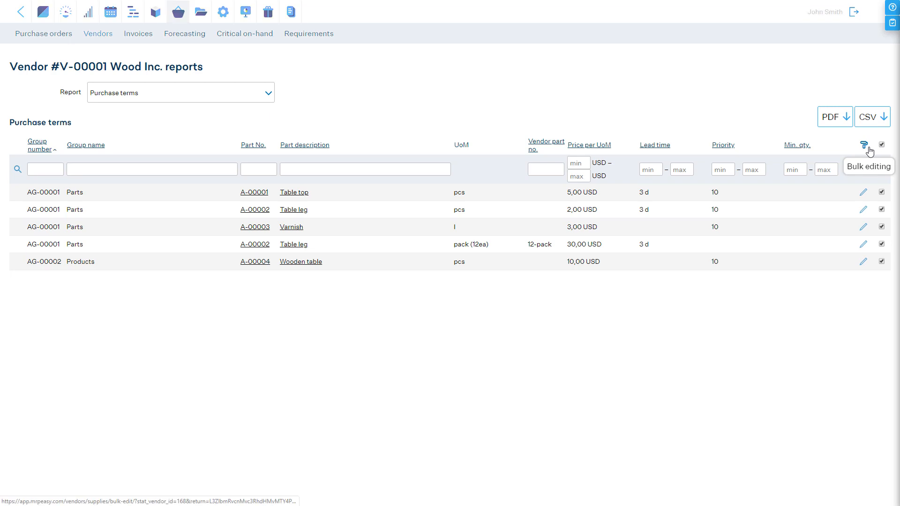
pyautogui.click(868, 144)
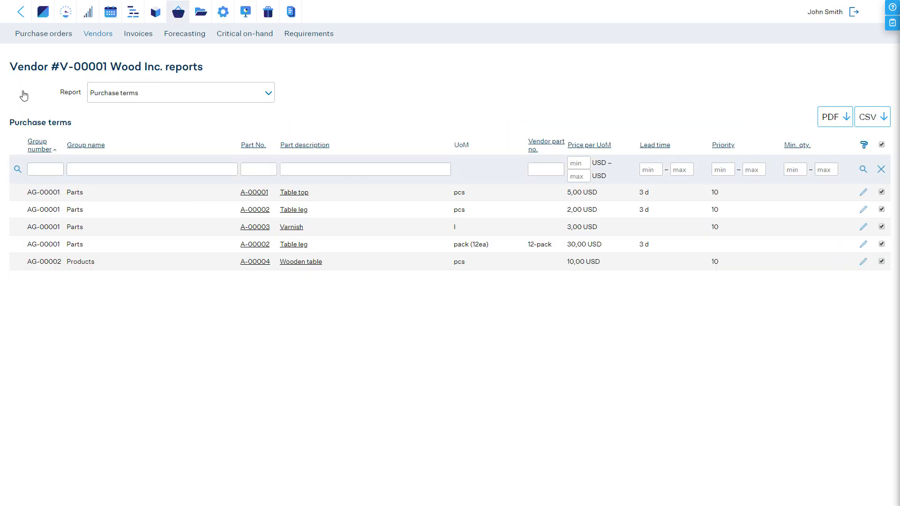
pyautogui.click(97, 34)
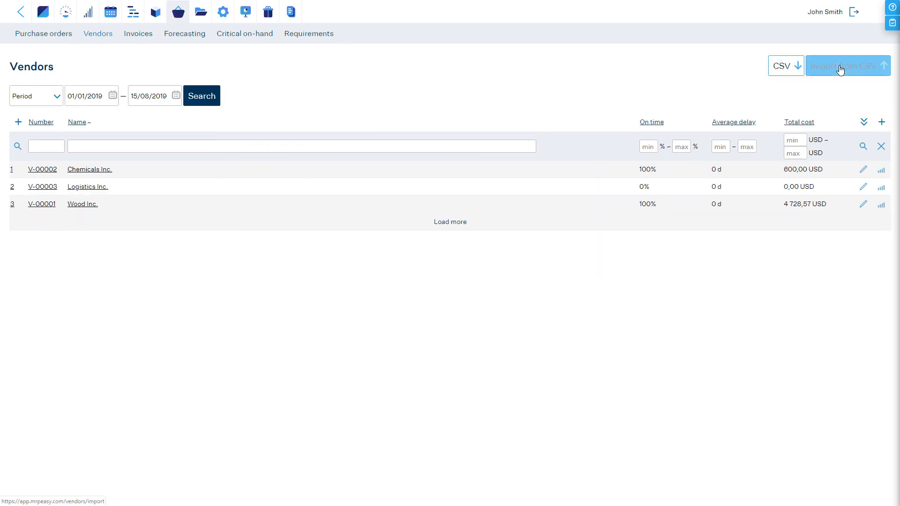
# Step: Start a vendor CSV import and expand the help article on importing purchase terms
pyautogui.click(844, 66)
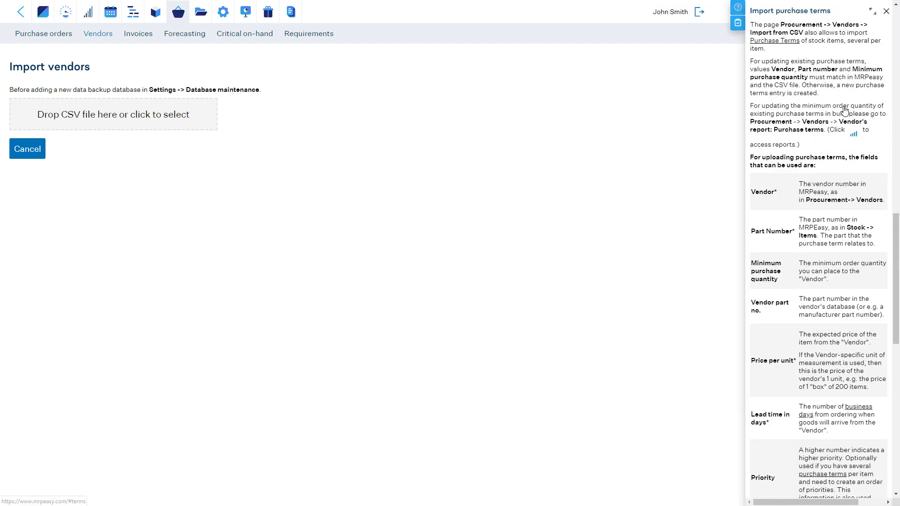
pyautogui.click(872, 12)
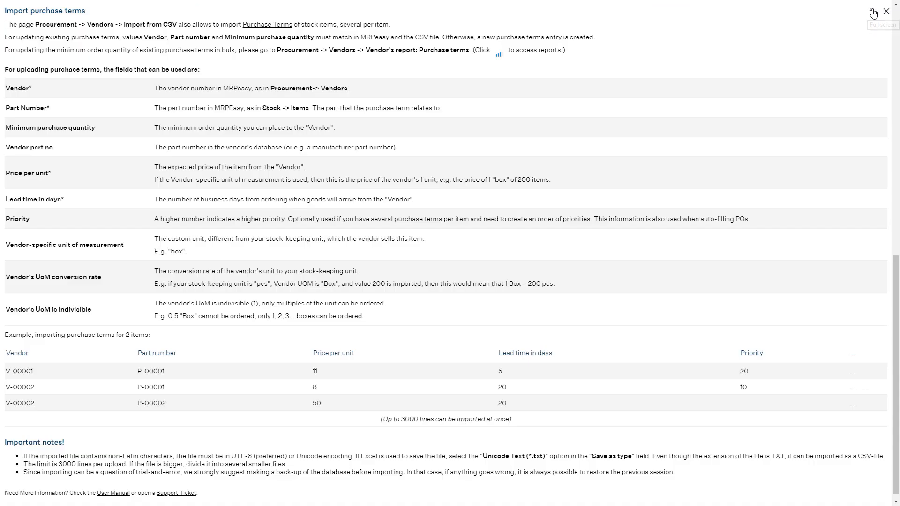